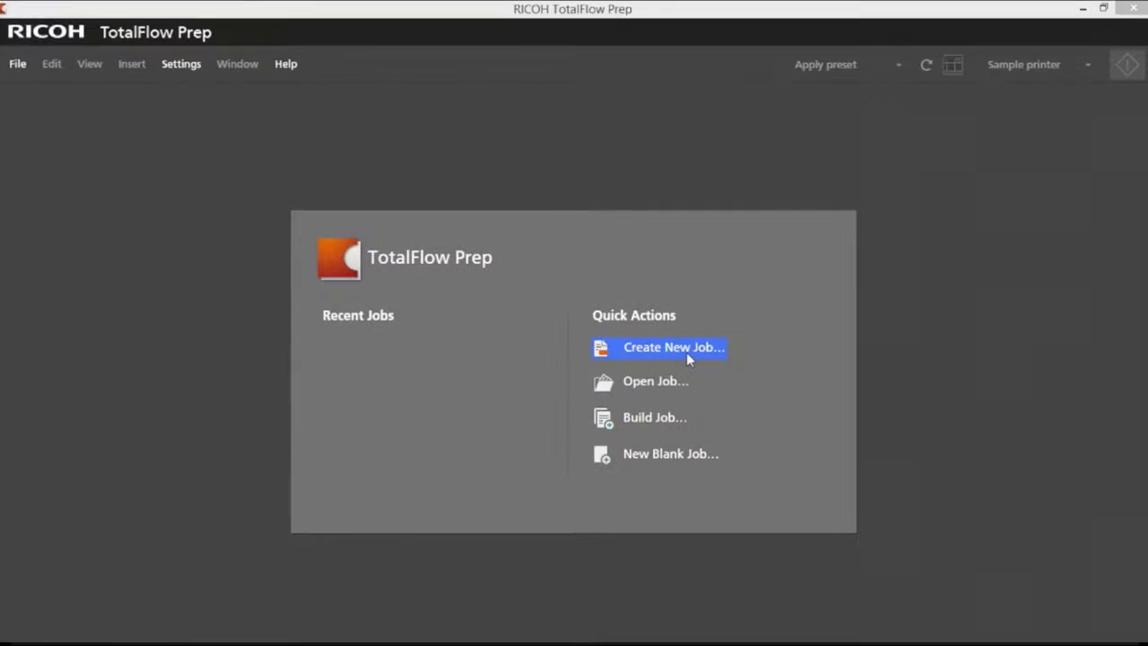
Create a new job from Aquatic book 13 pages, its back cover and Aquatic Book Cover.jpg.
left_click(672, 347)
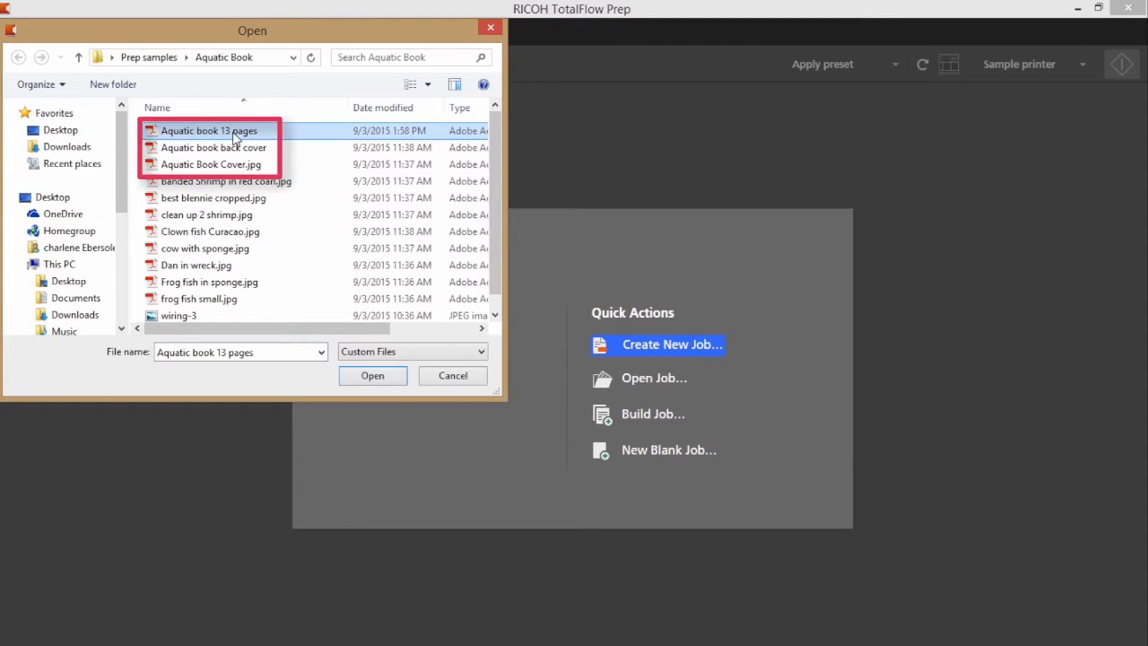
left_click(215, 164)
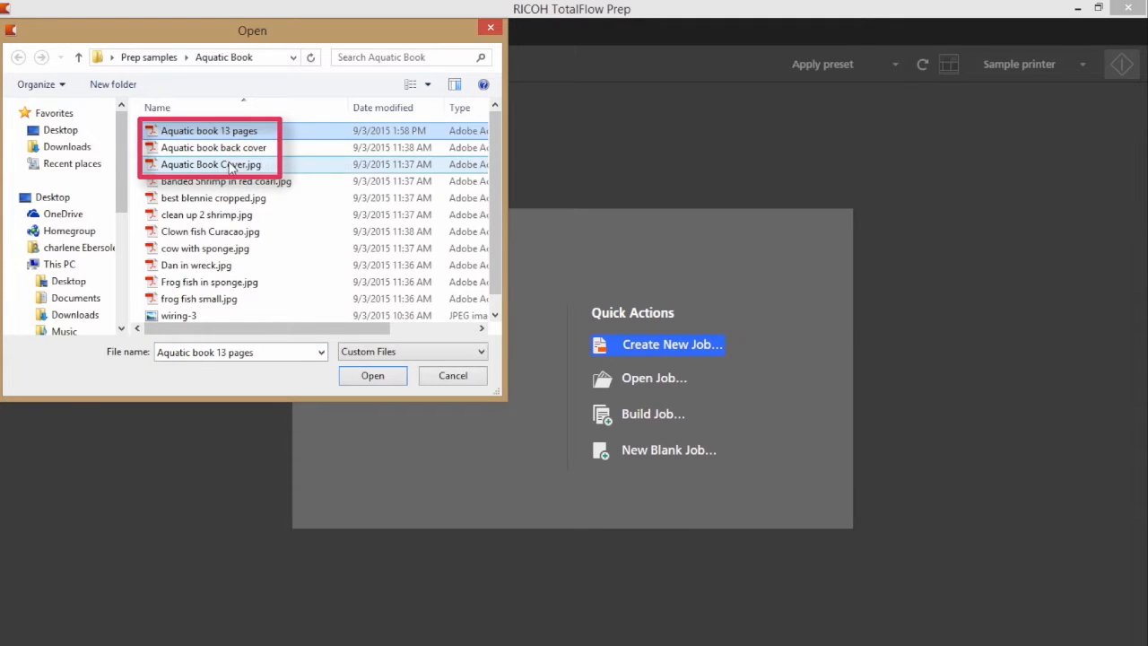
left_click(213, 164)
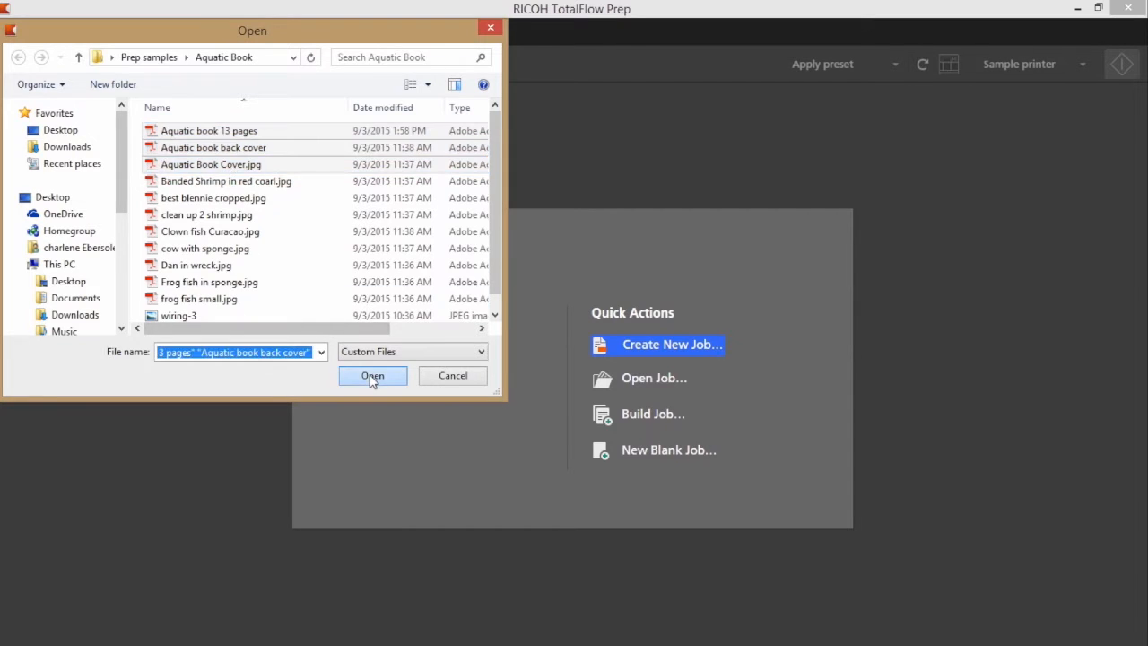
left_click(372, 375)
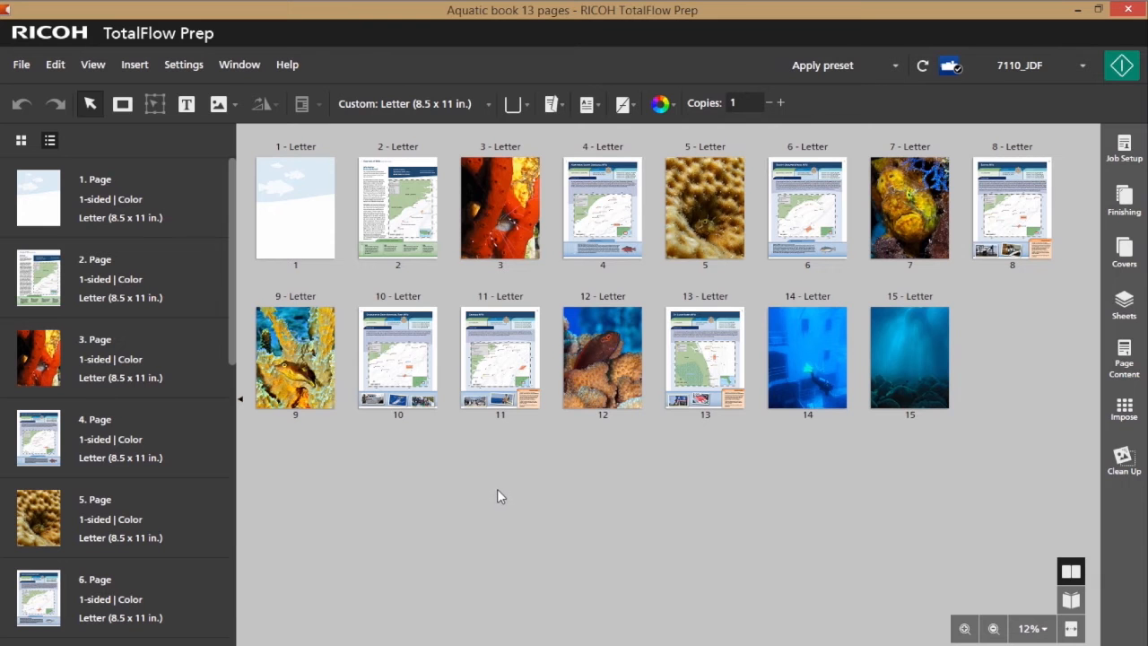
mouse_move(750, 521)
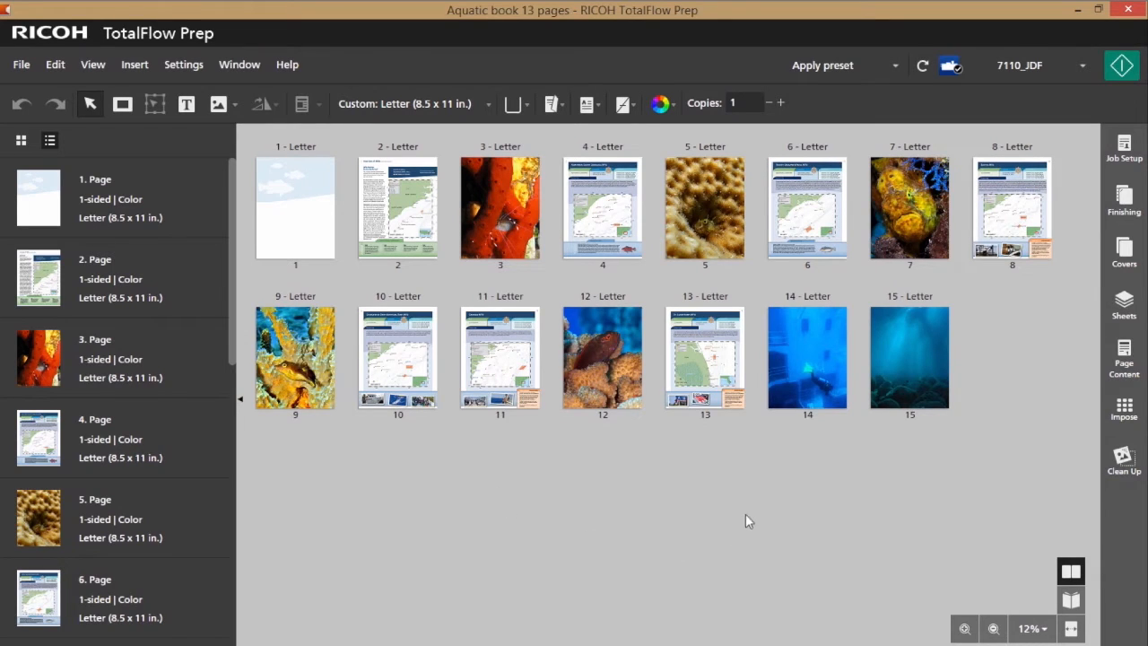
mouse_move(789, 473)
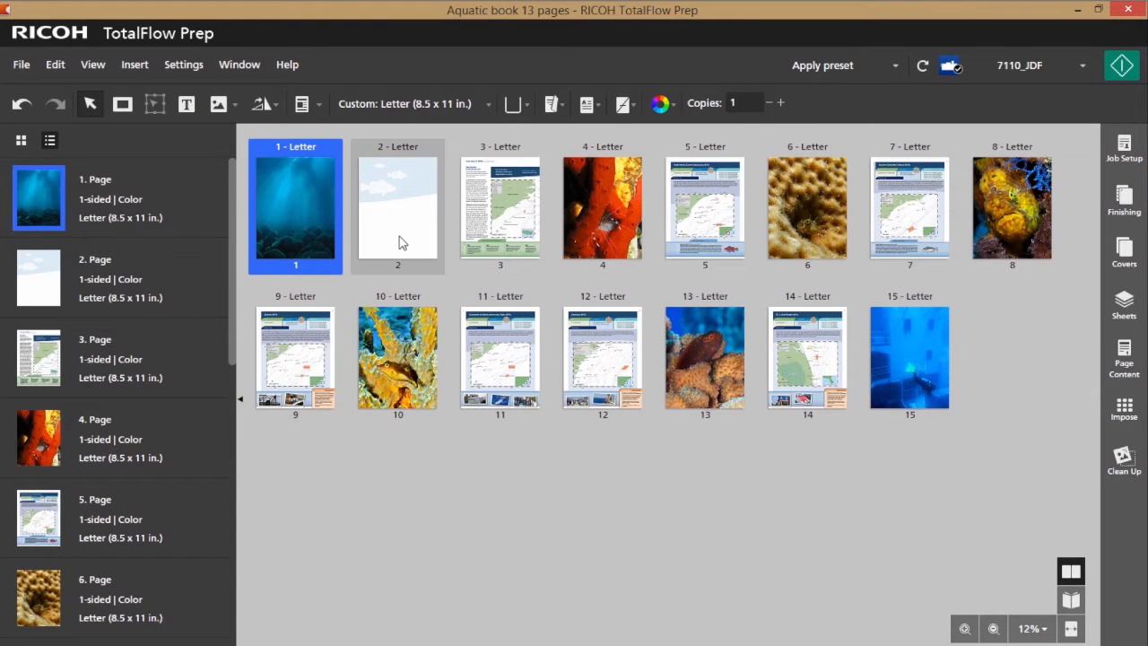
Copy the sky-blue page and bring up the options menu for the last page.
right_click(397, 206)
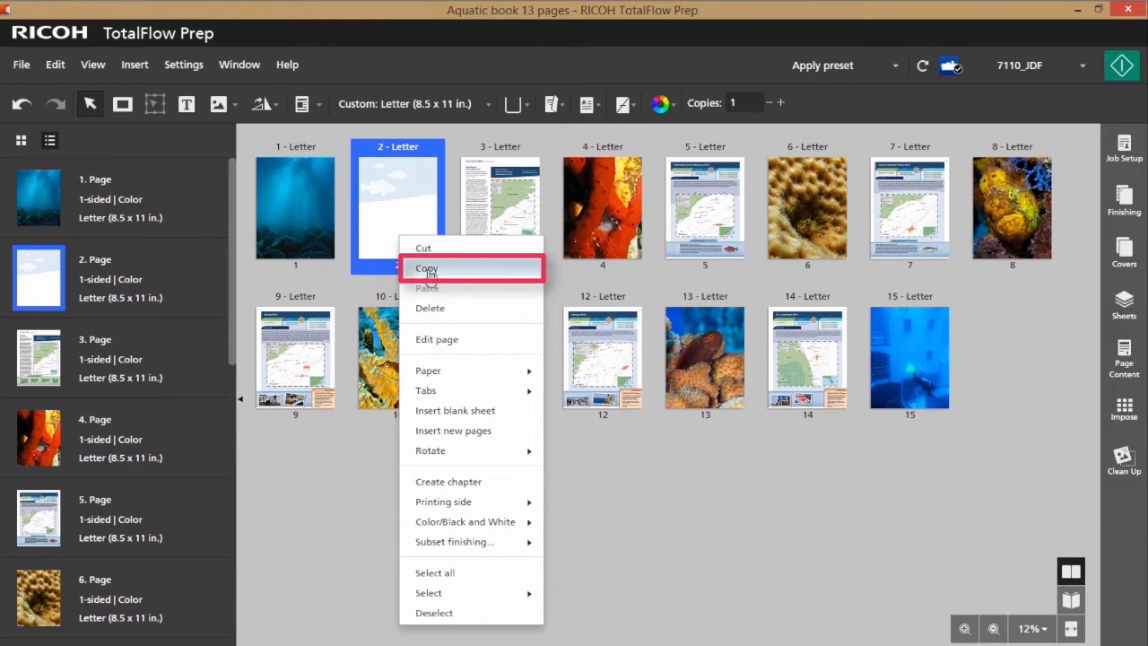
left_click(427, 268)
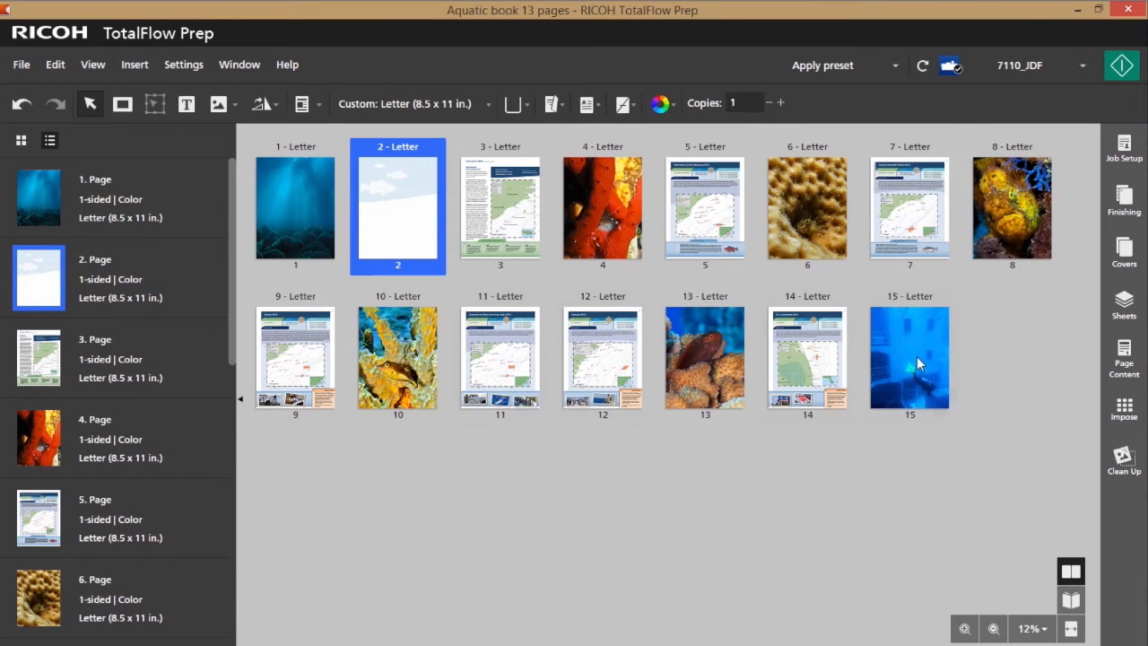
right_click(909, 357)
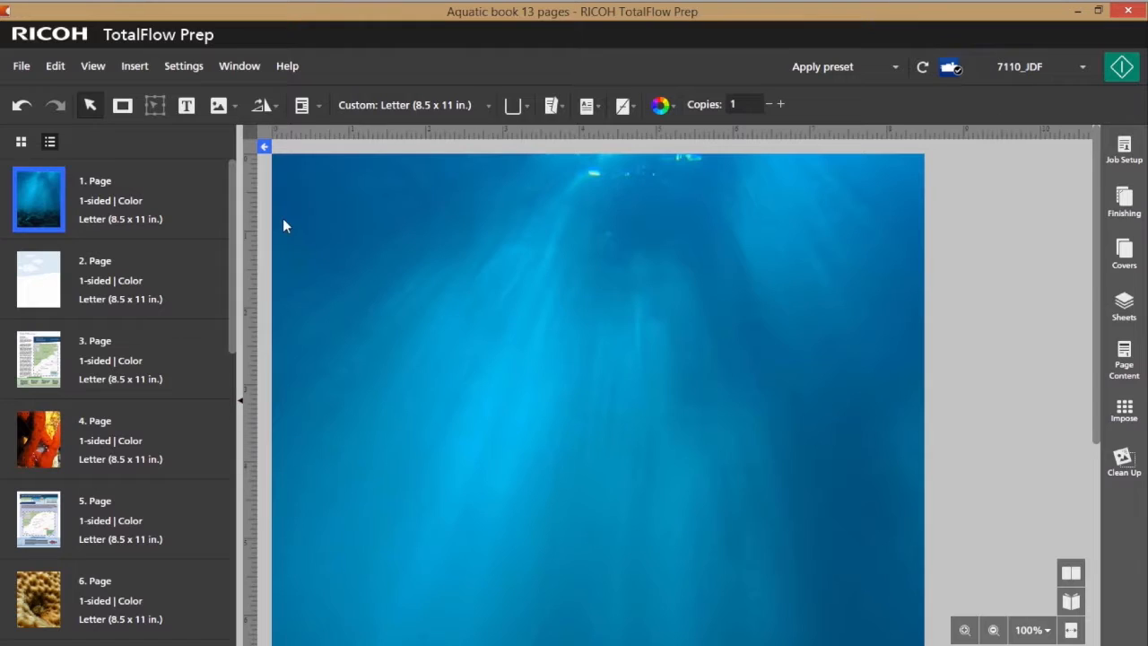
mouse_move(485, 347)
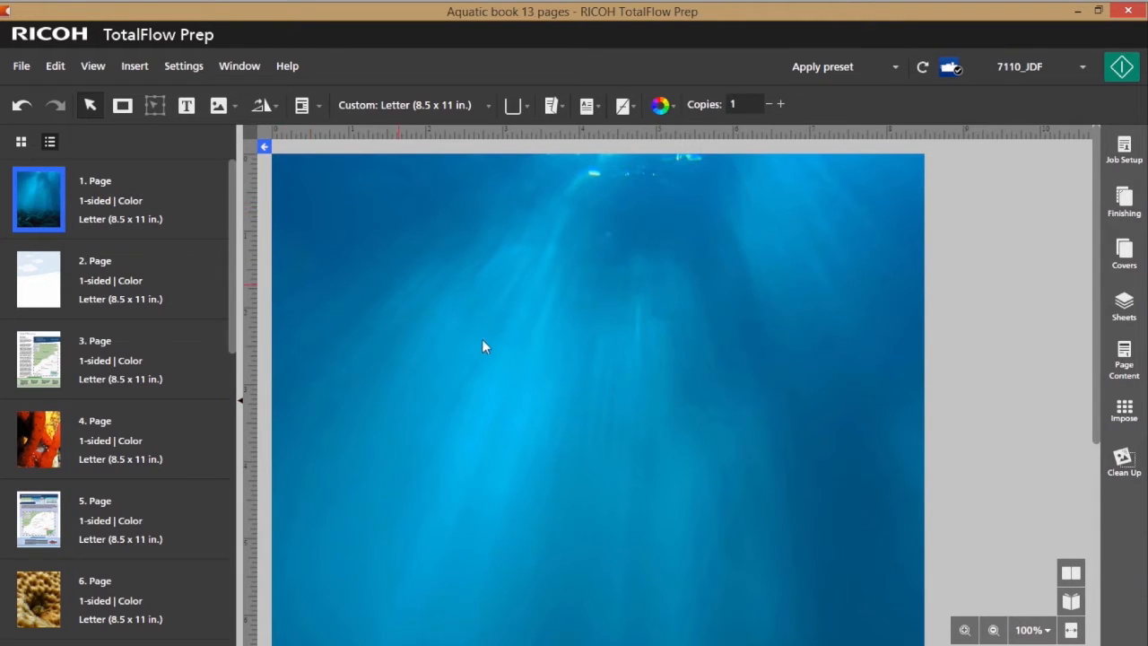
Type 'Aquatic Manual' on the cover in white Arial Black at size 28.
left_click(186, 105)
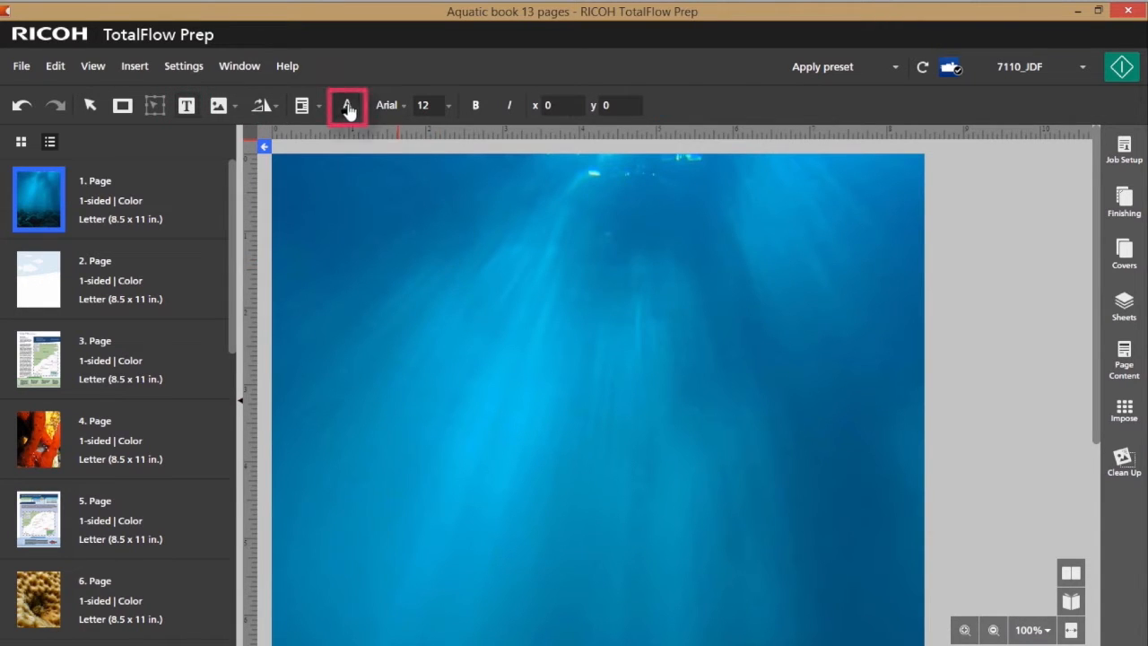
left_click(346, 105)
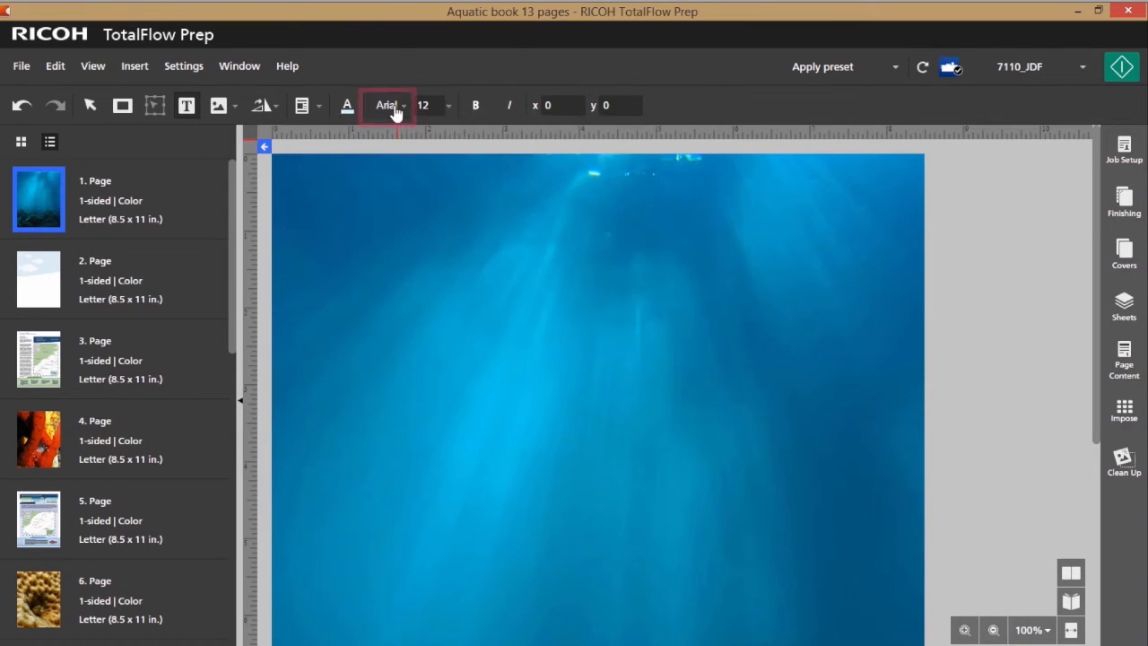
left_click(388, 105)
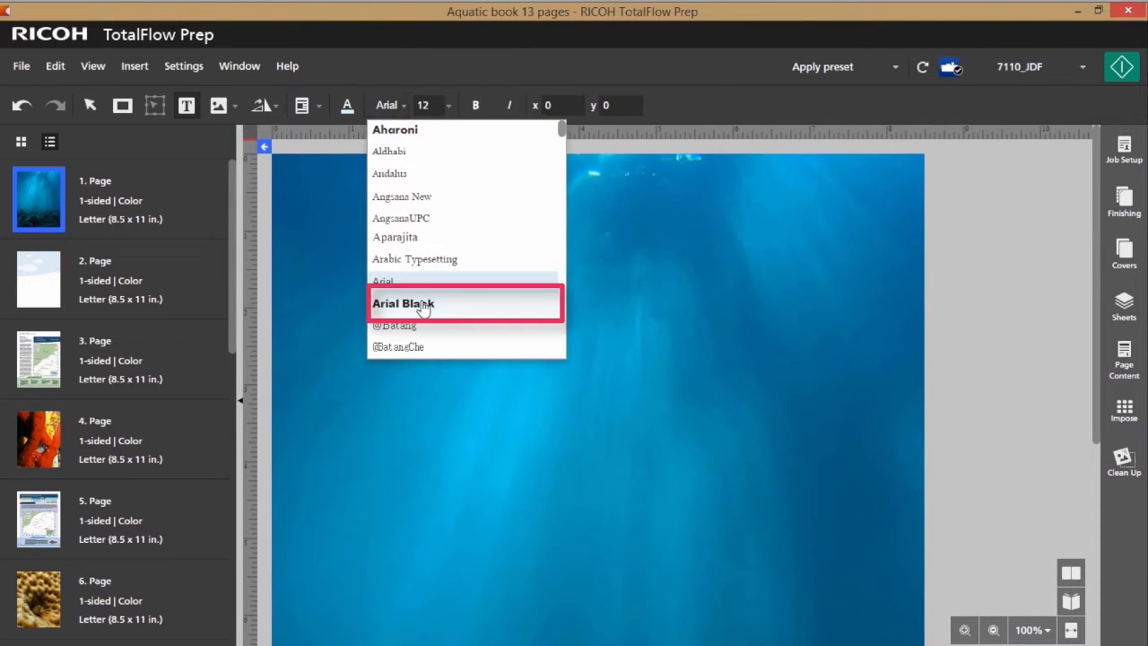
left_click(404, 303)
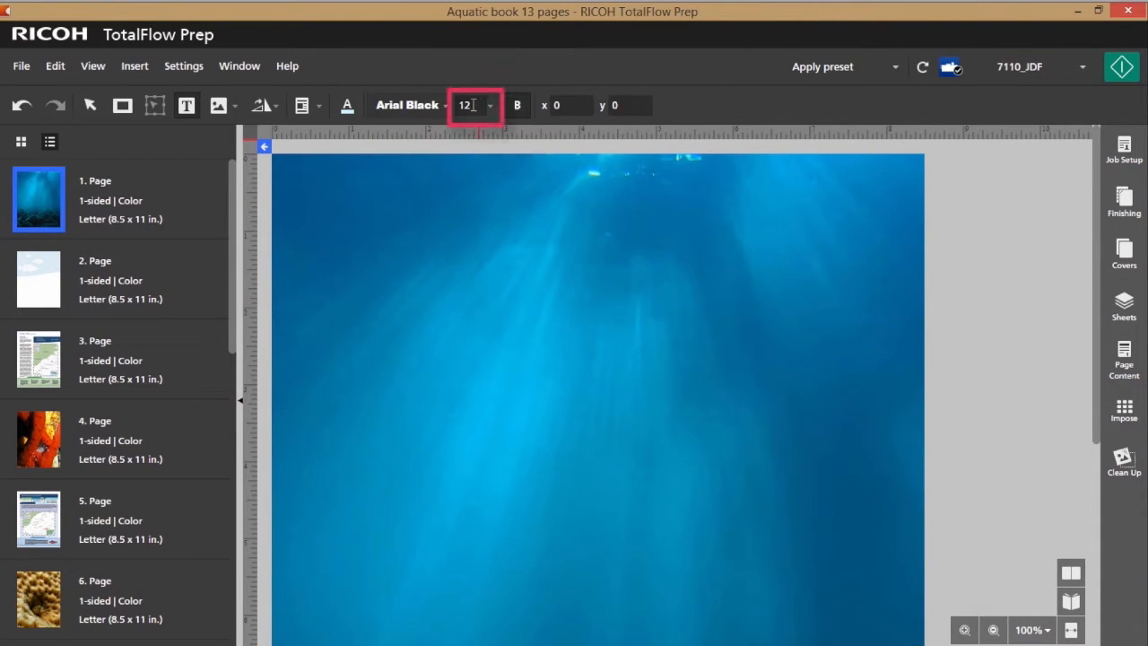
left_click(490, 105)
type("Aquatic Manu")
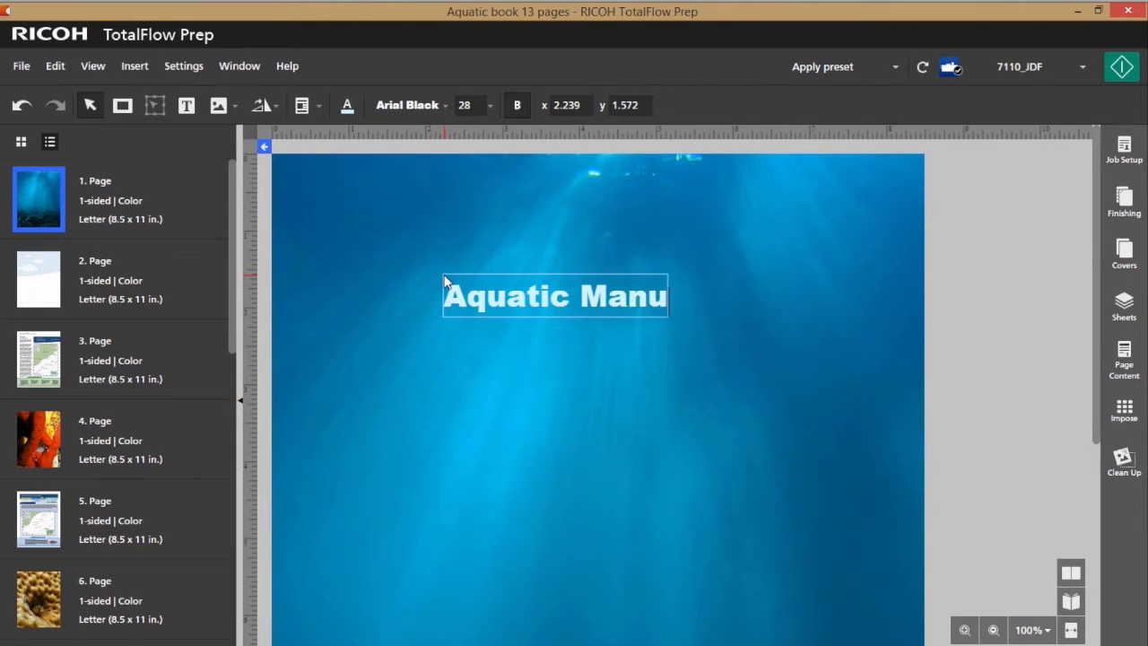
type("al")
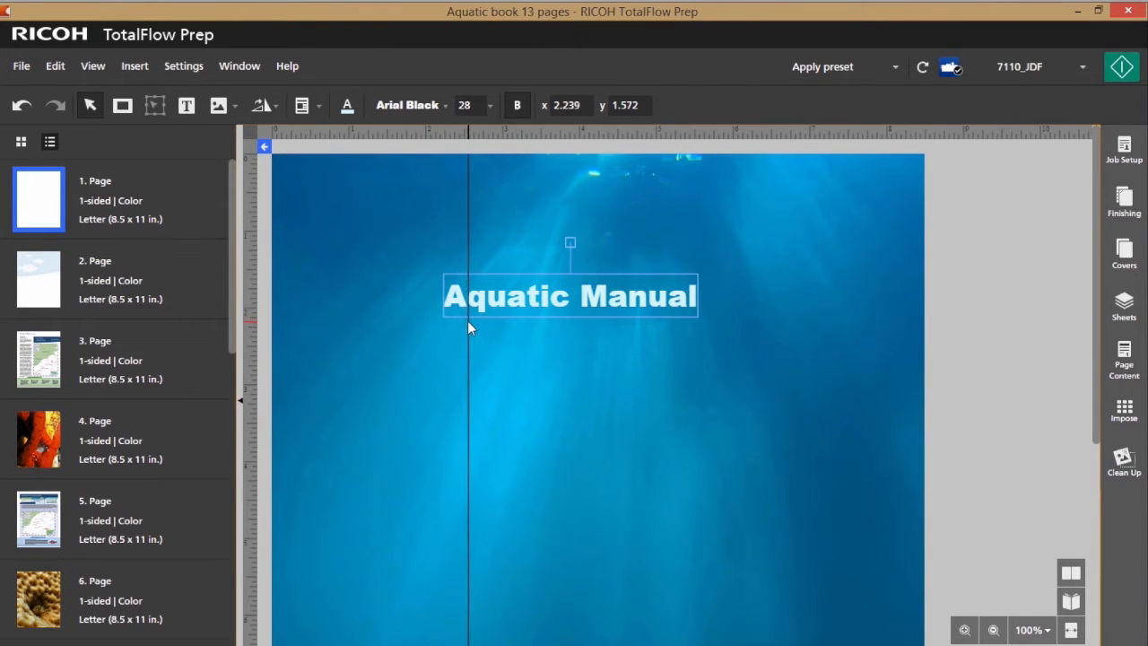
mouse_move(323, 390)
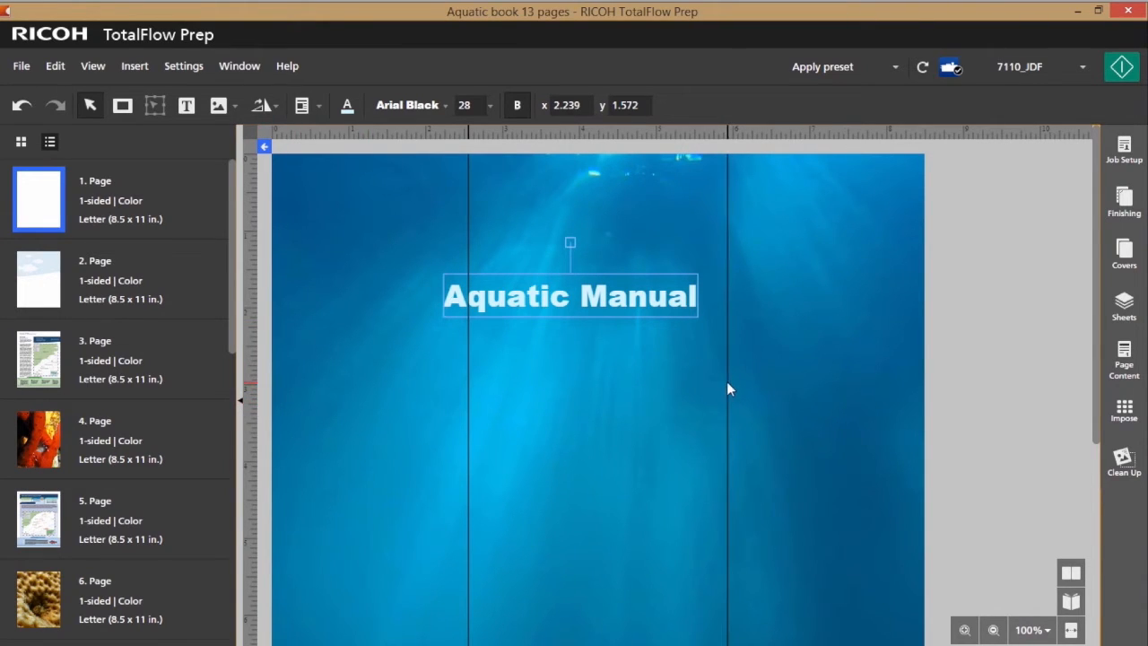
mouse_move(580, 328)
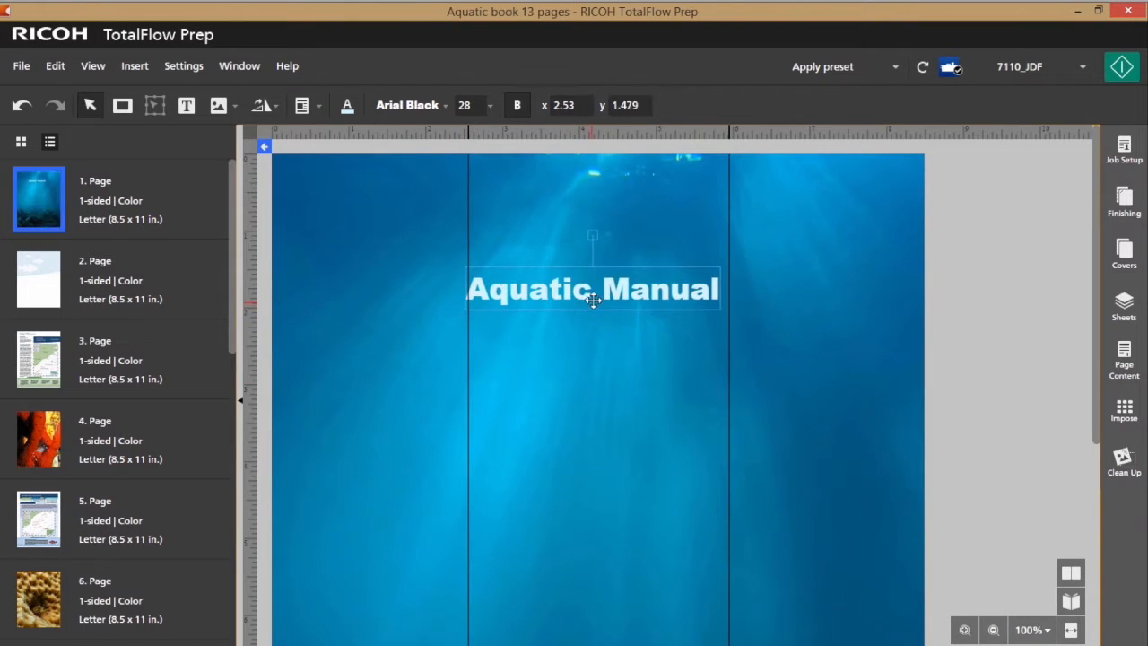
Drag the 'Aquatic Manual' title to the horizontal centre near the page top.
left_click_drag(592, 300, 596, 288)
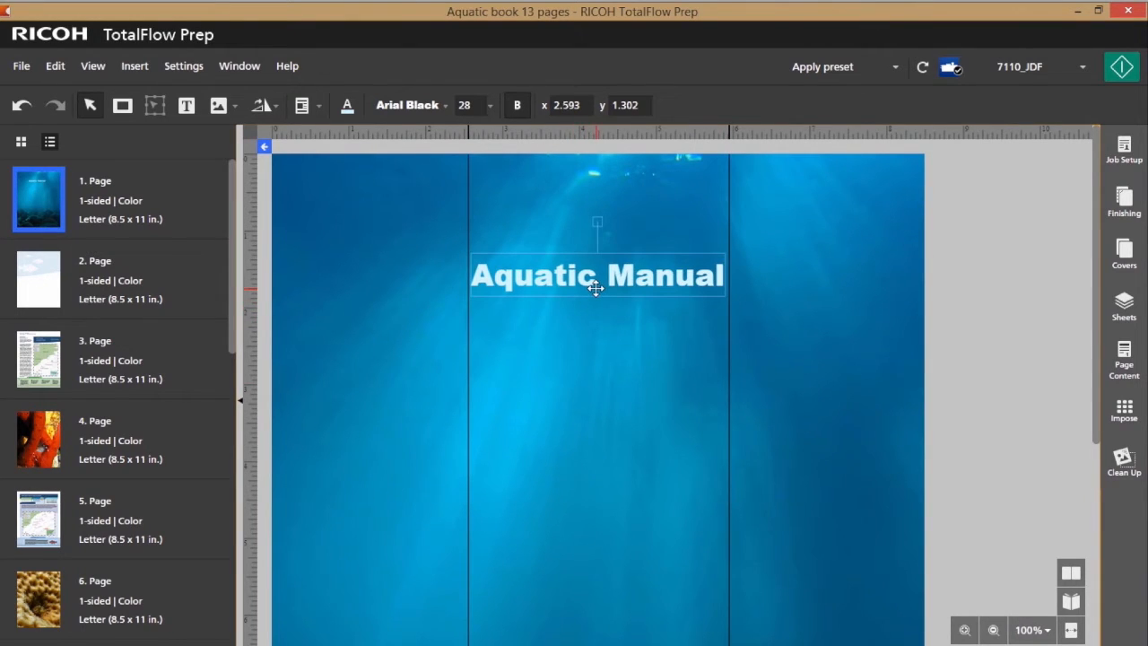
left_click_drag(597, 287, 596, 291)
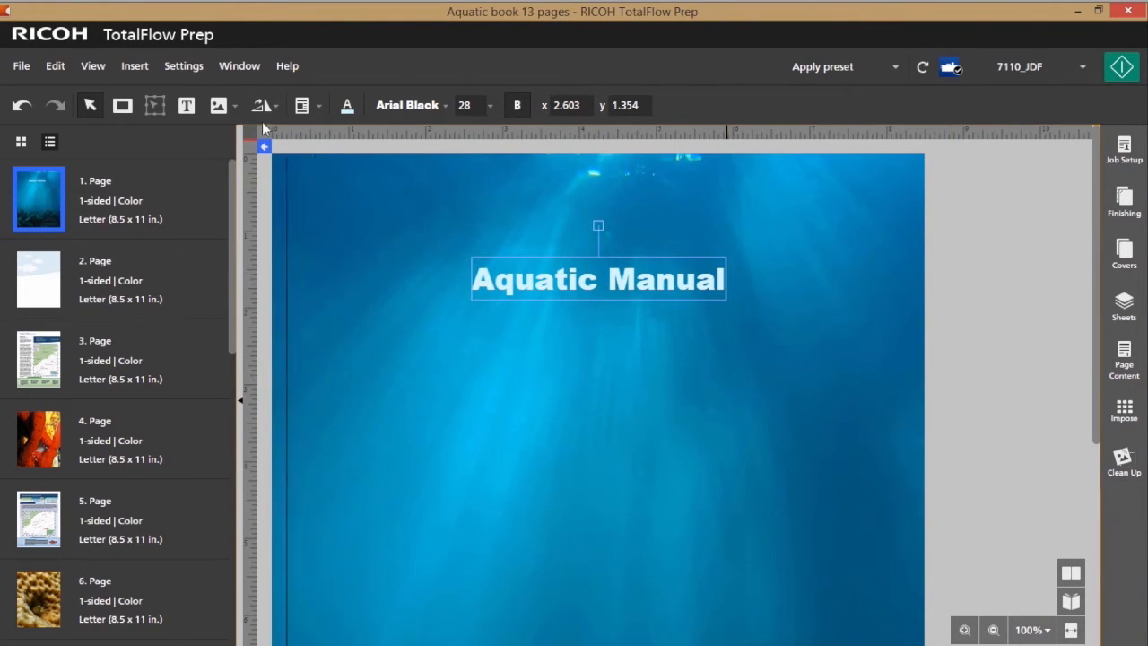
mouse_move(176, 377)
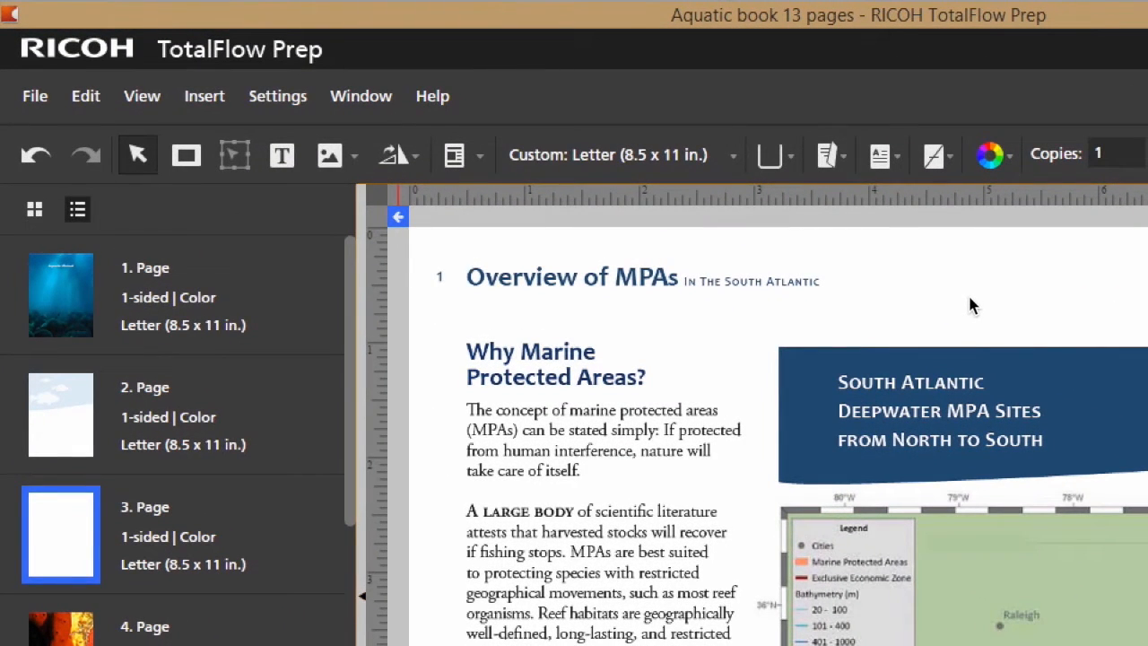
mouse_move(962, 303)
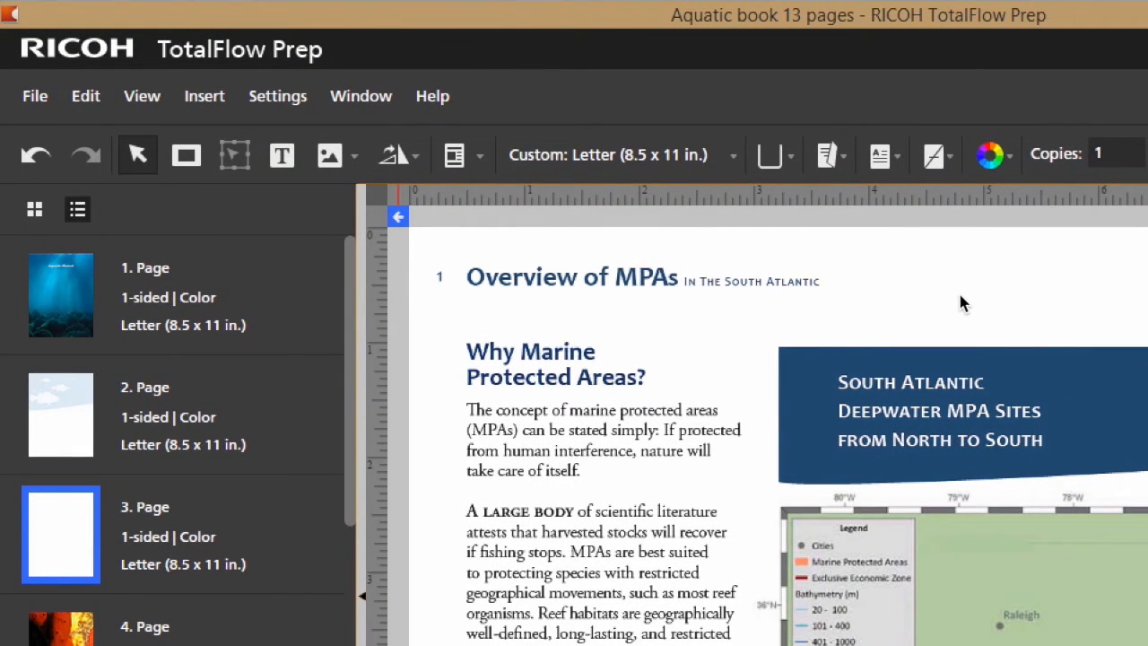
mouse_move(414, 261)
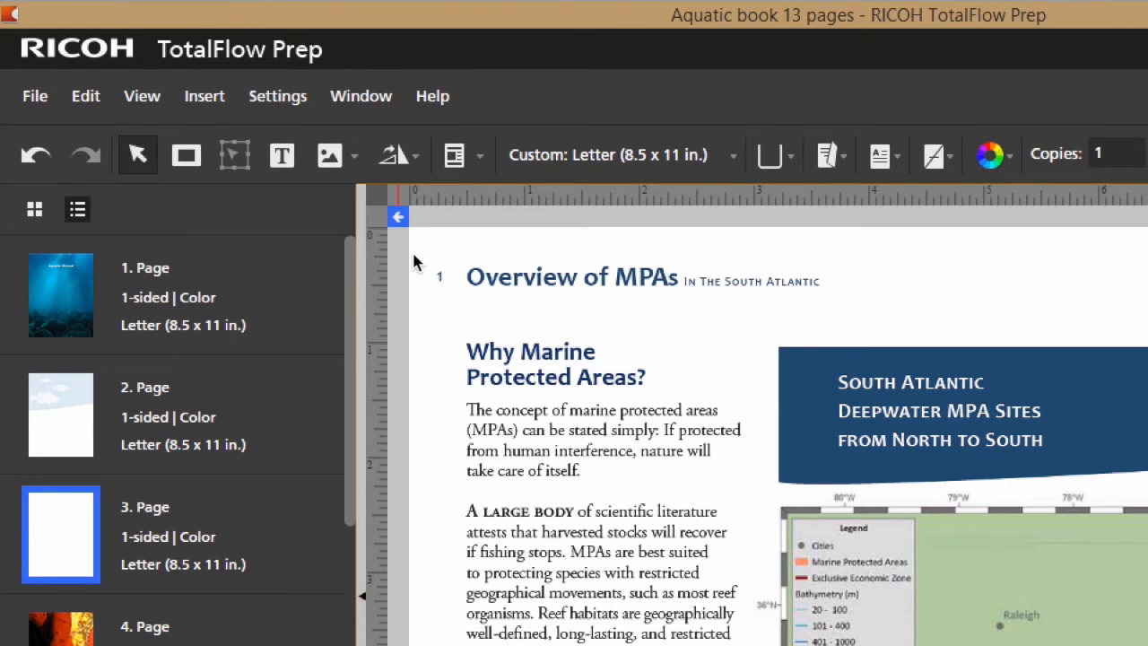
mouse_move(440, 274)
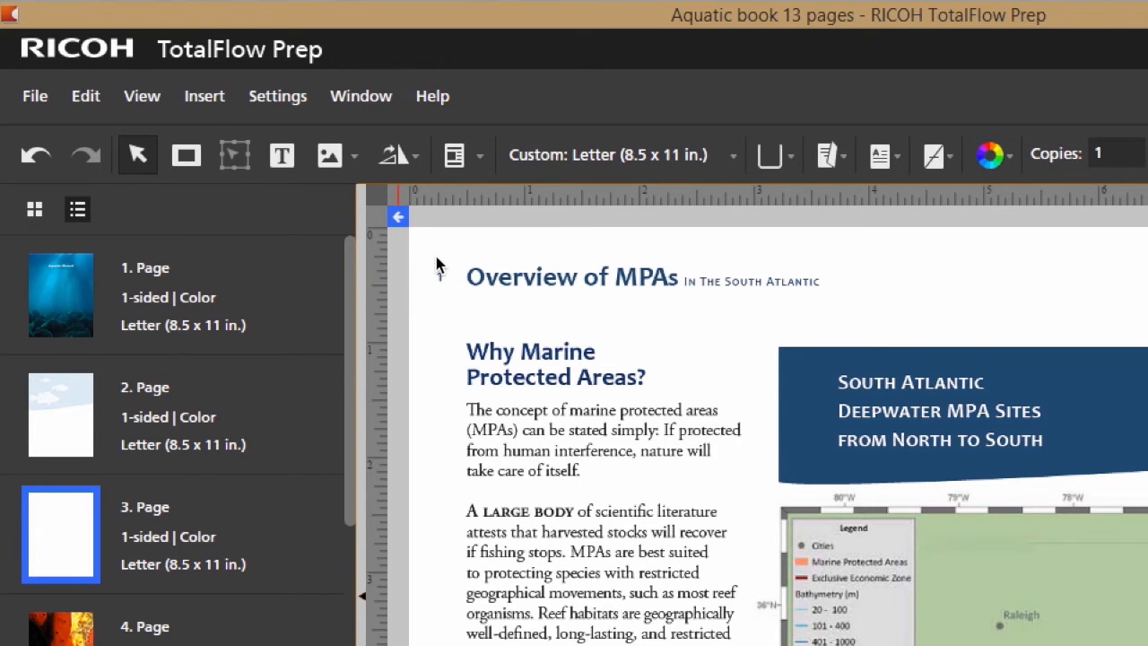
mouse_move(255, 219)
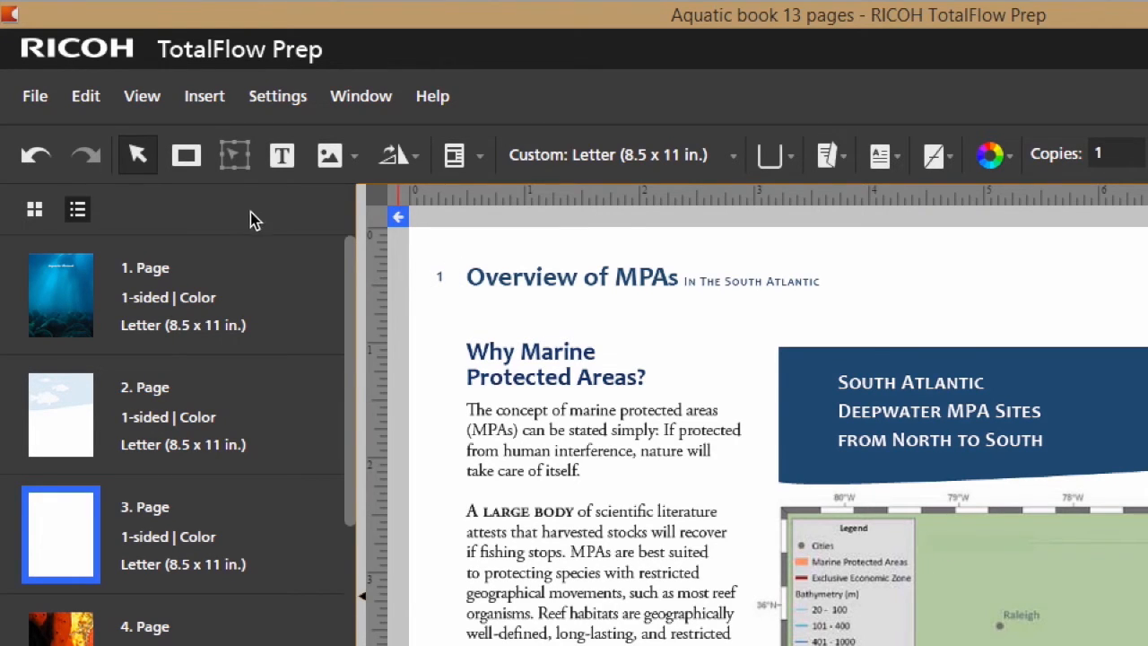
mouse_move(186, 154)
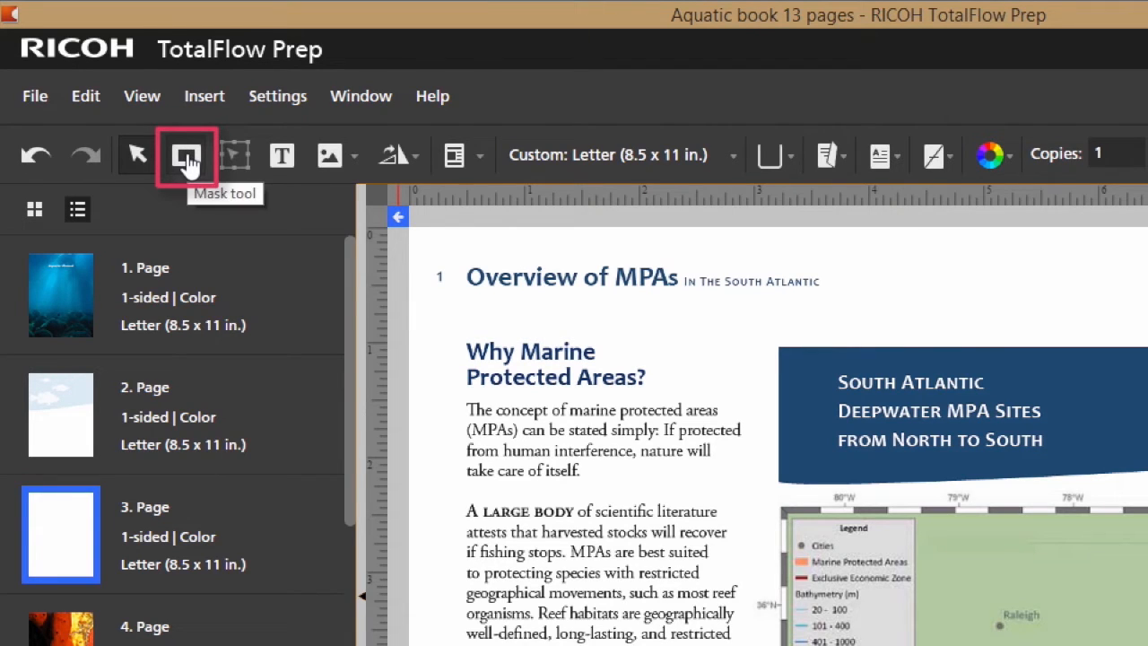
Select the Mask tool, dismiss the fill colour picker unchanged, and open the fill/outline choices.
left_click(185, 154)
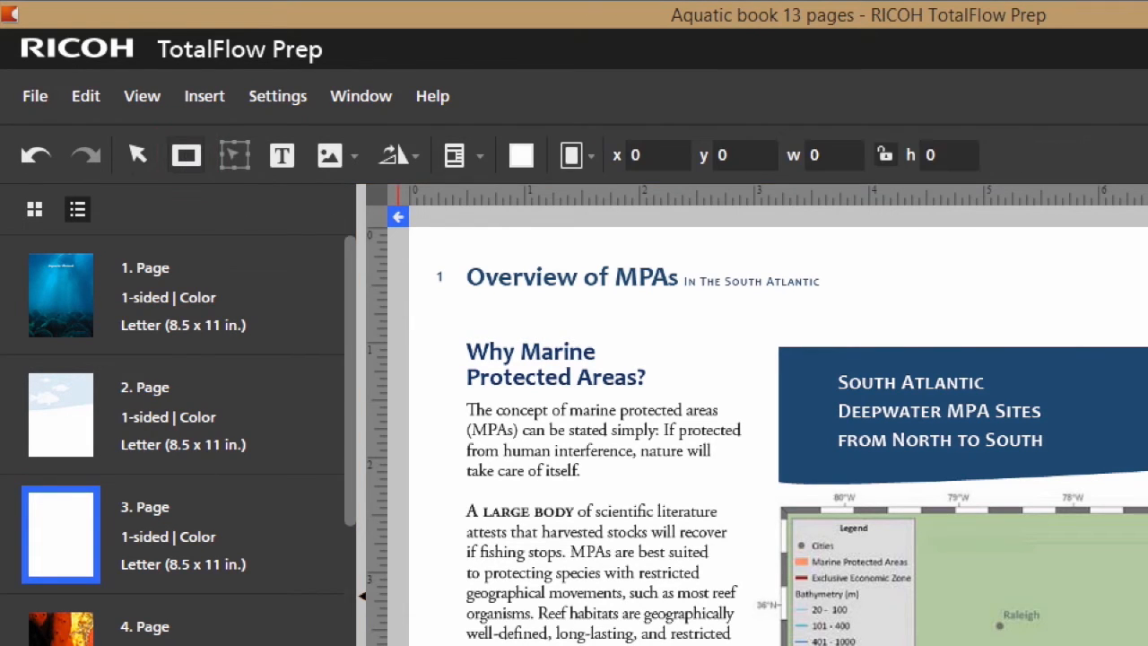
left_click(521, 154)
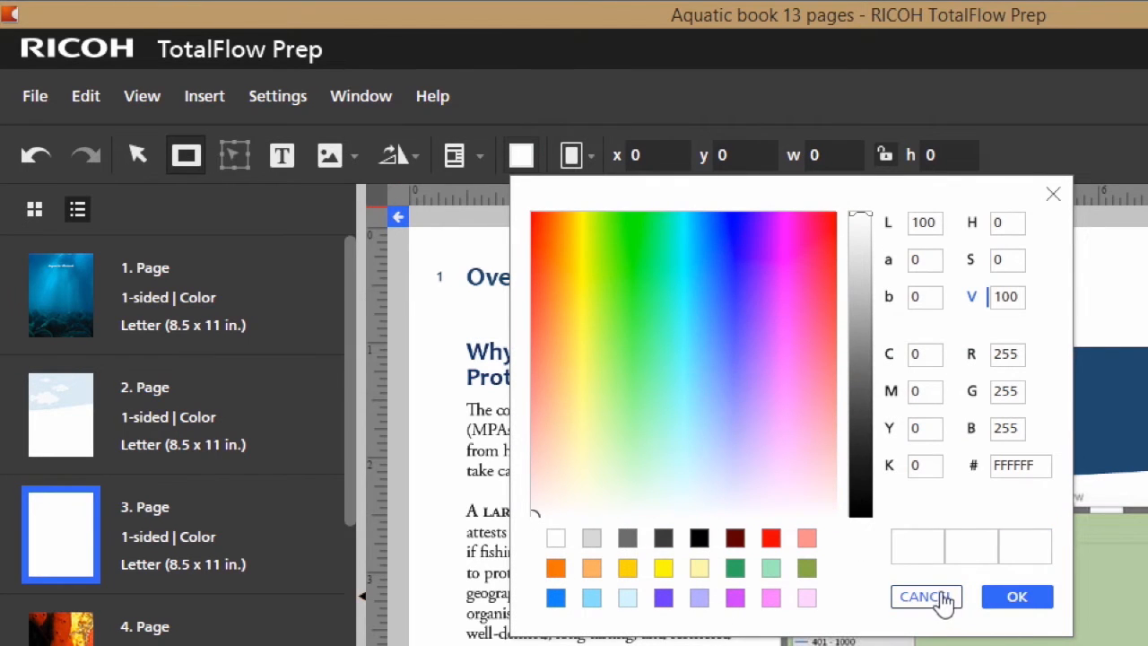
left_click(926, 596)
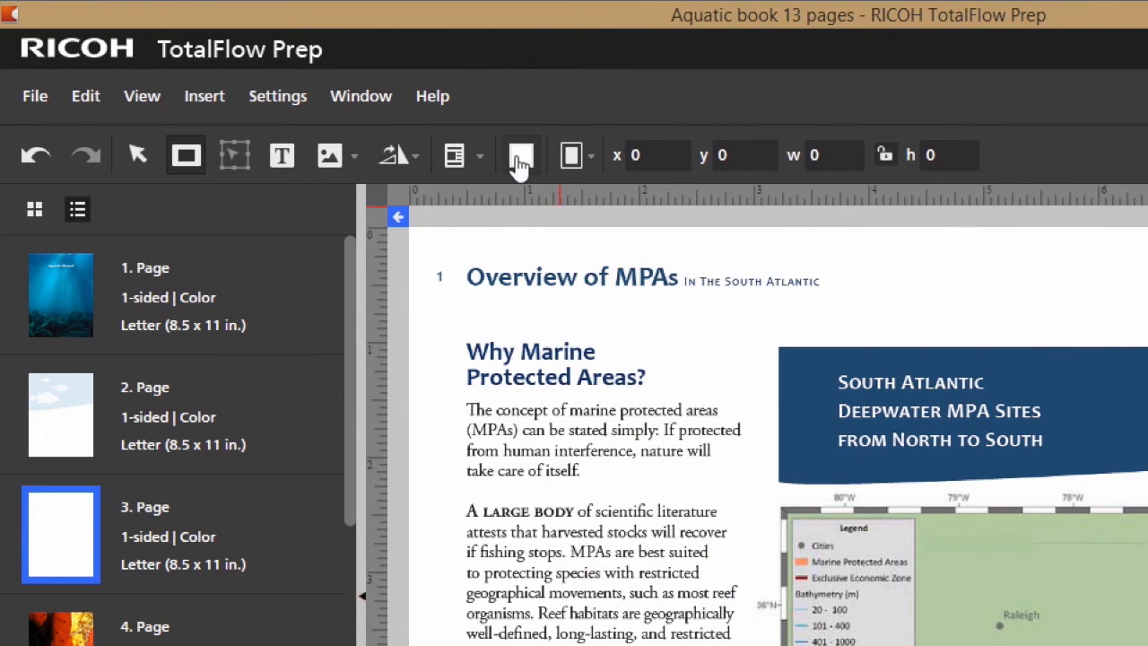
left_click(570, 154)
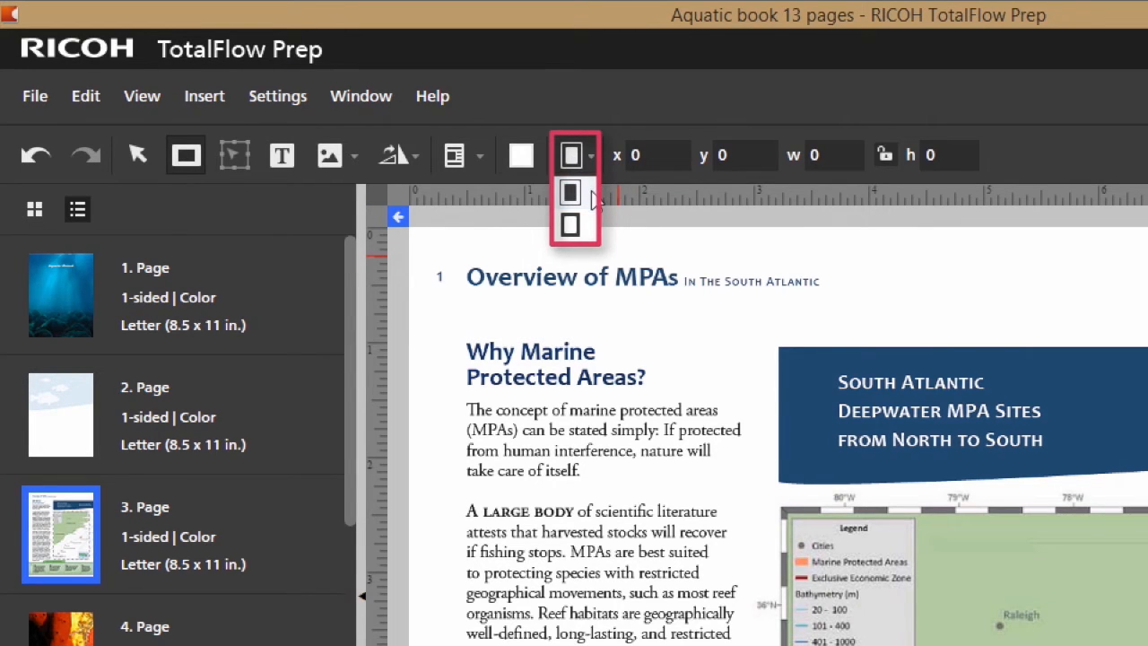
mouse_move(570, 225)
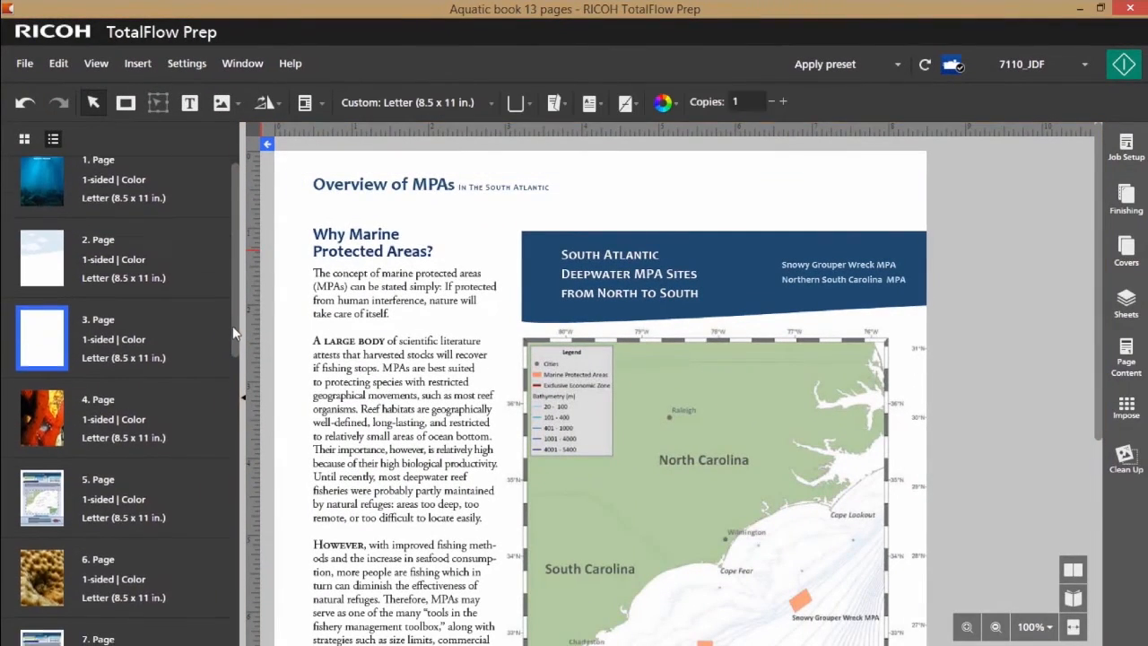
Add page 14 to the selected pages 11 and 12 and show their Paste to options.
scroll("down", 3)
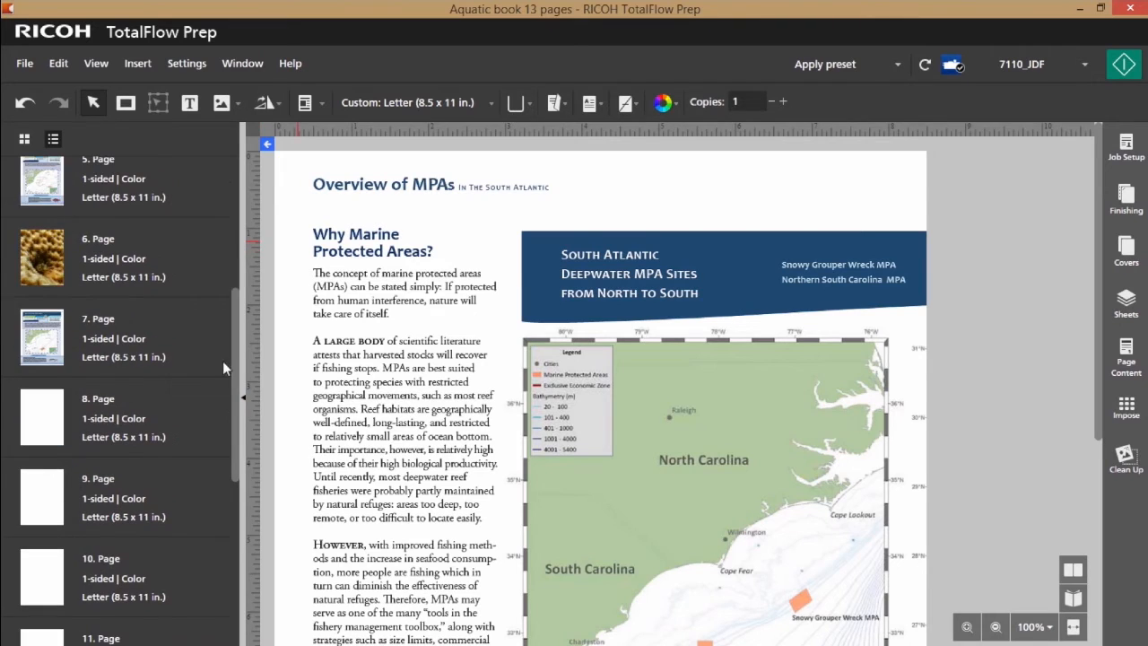
scroll("down", 3)
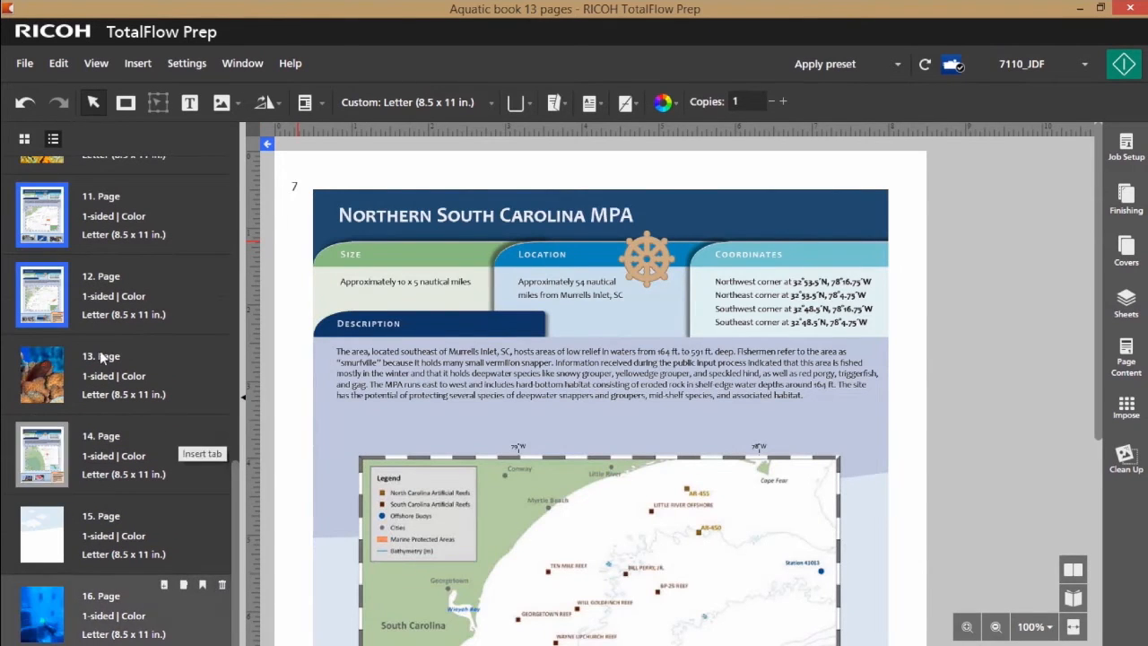
left_click(41, 455)
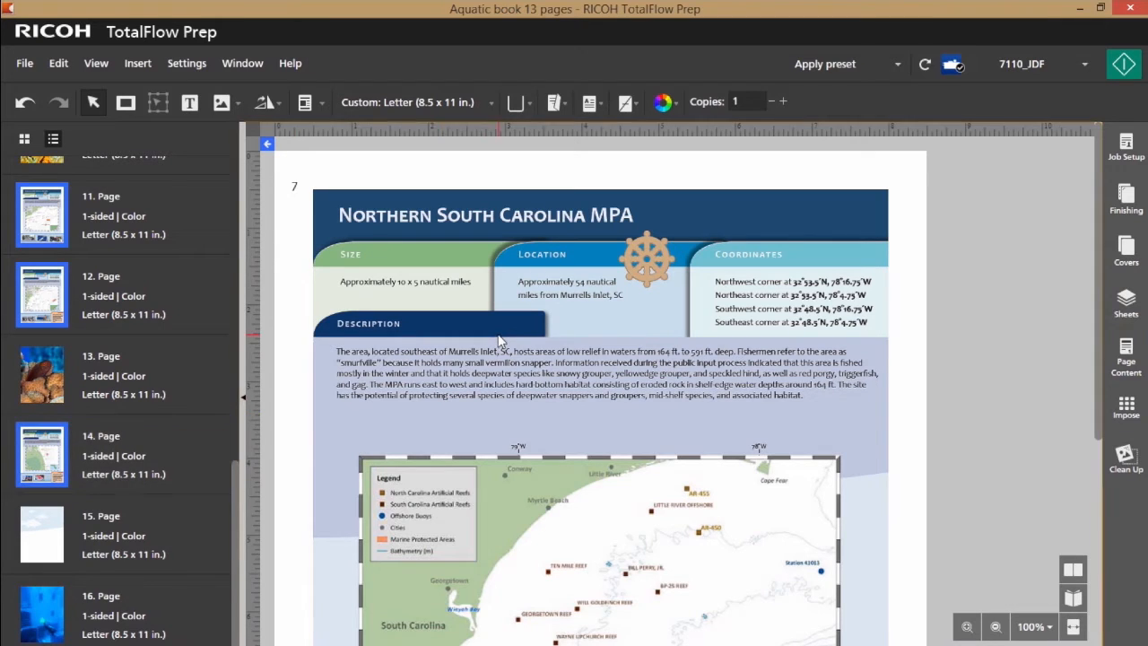
right_click(499, 341)
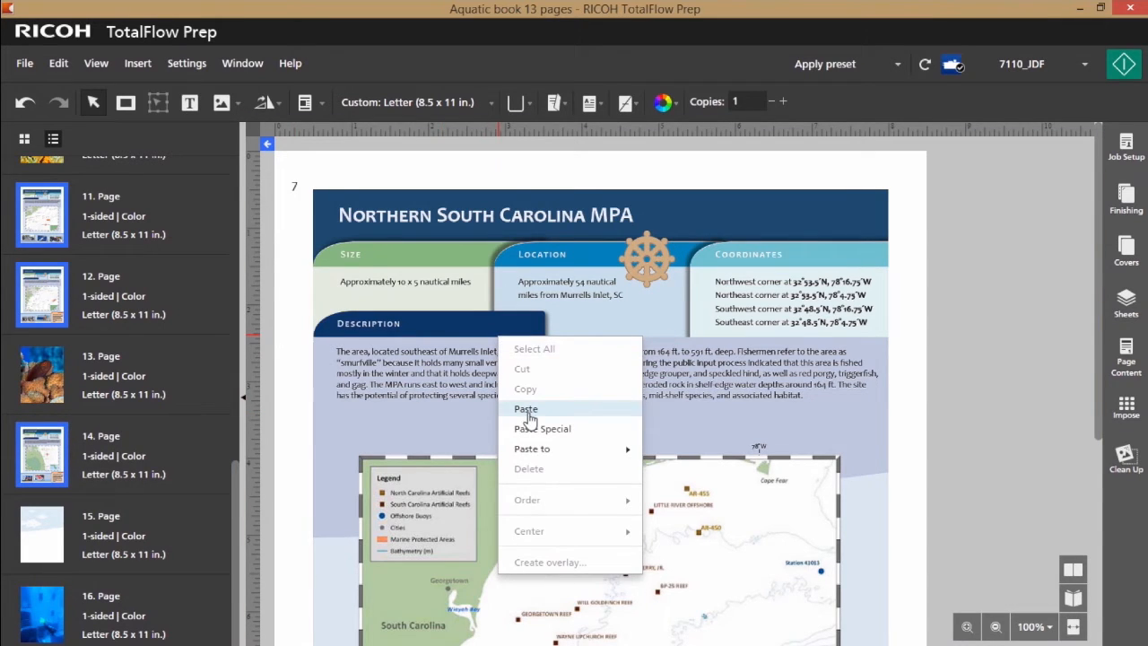
mouse_move(532, 449)
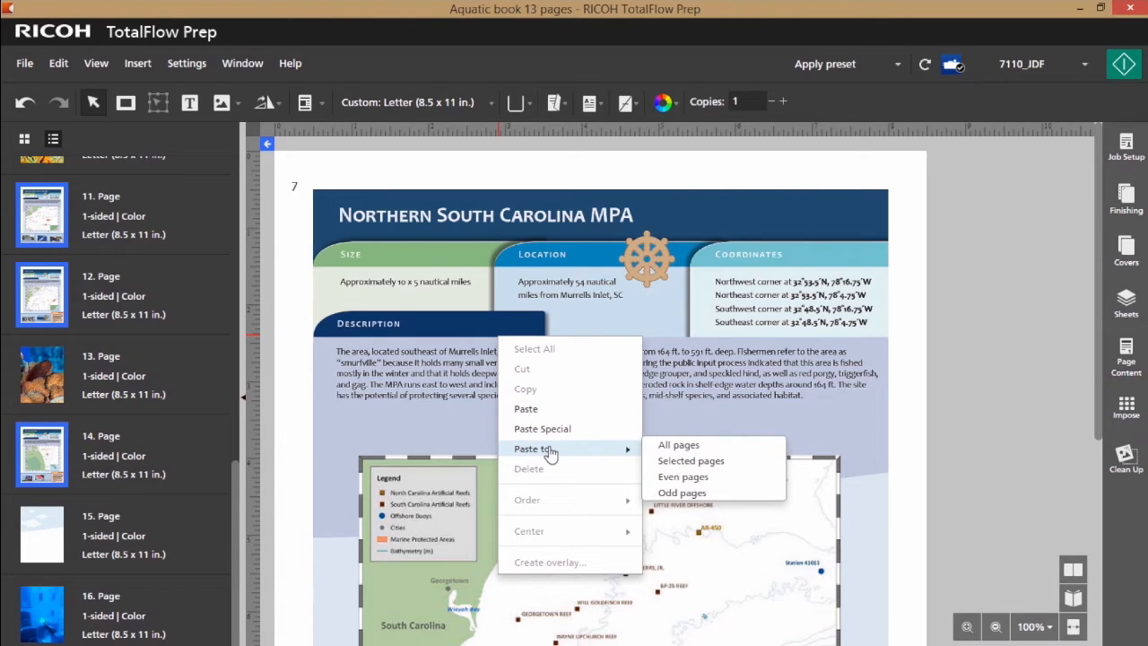
mouse_move(691, 460)
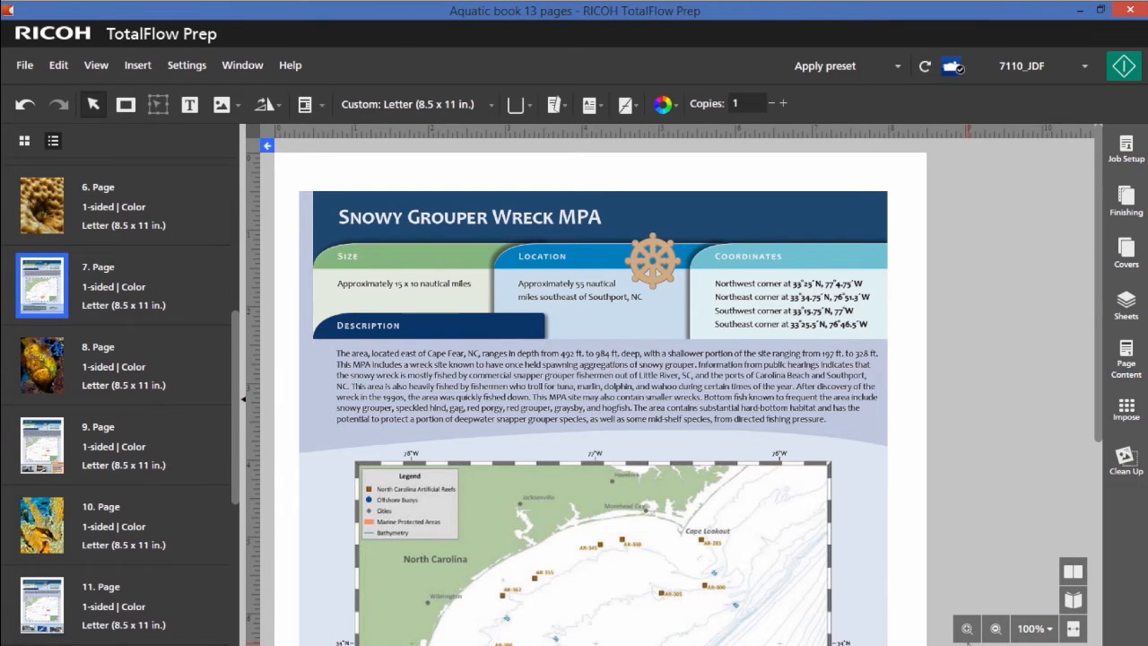
mouse_move(43, 446)
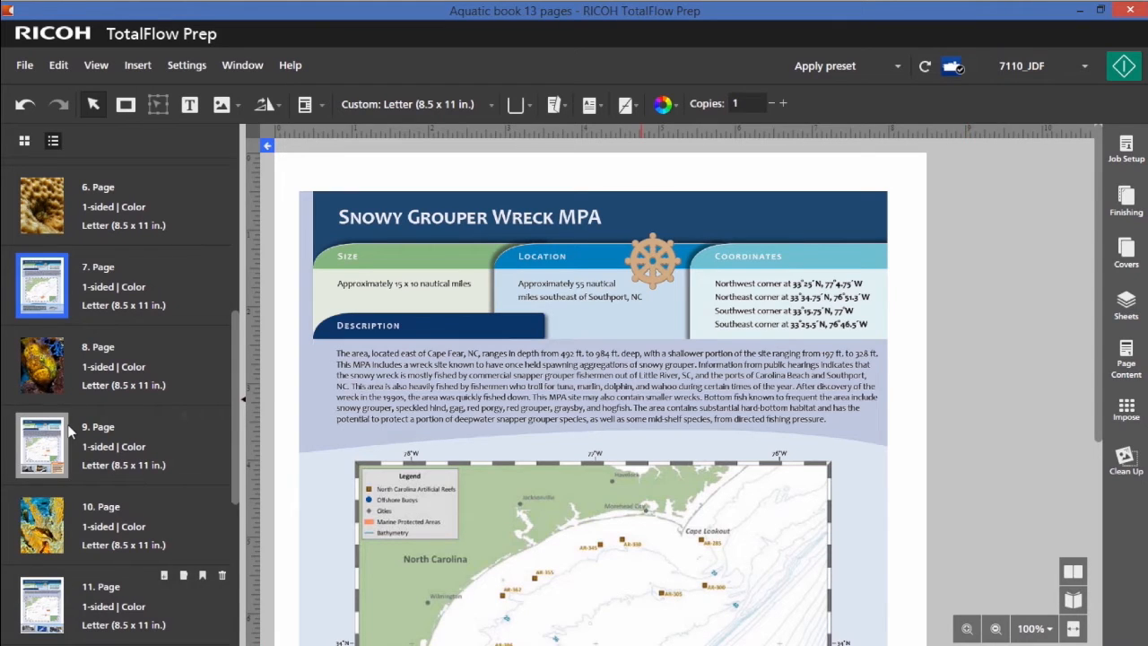
View pages 9 and 11, then open Page Numbers under Page Content.
left_click(42, 445)
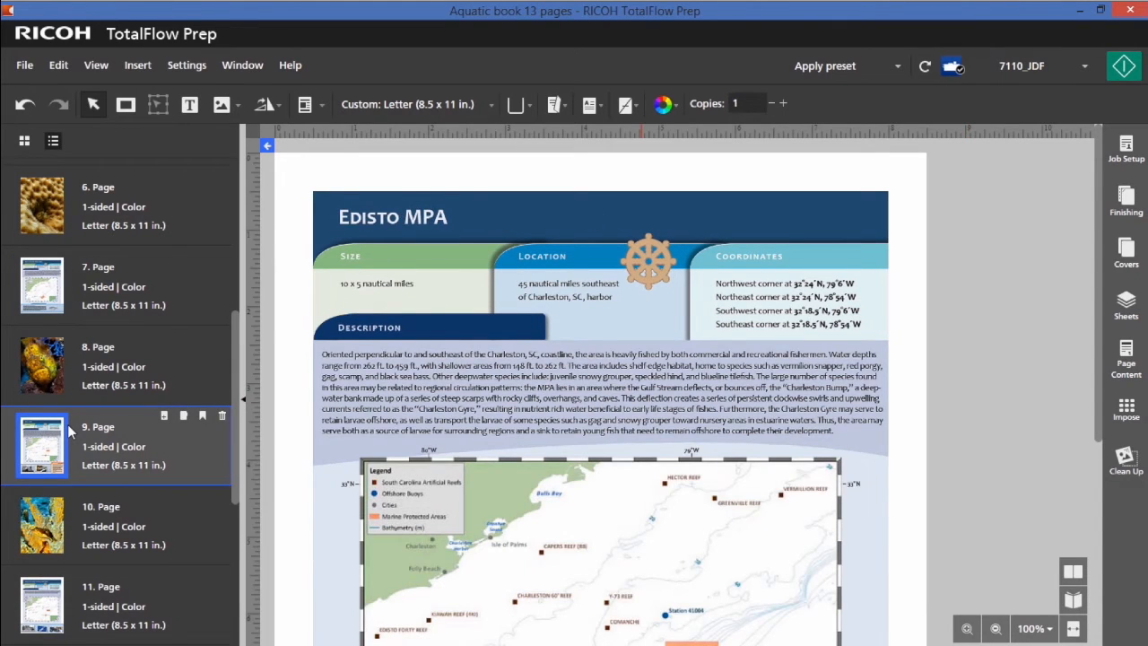
left_click(41, 605)
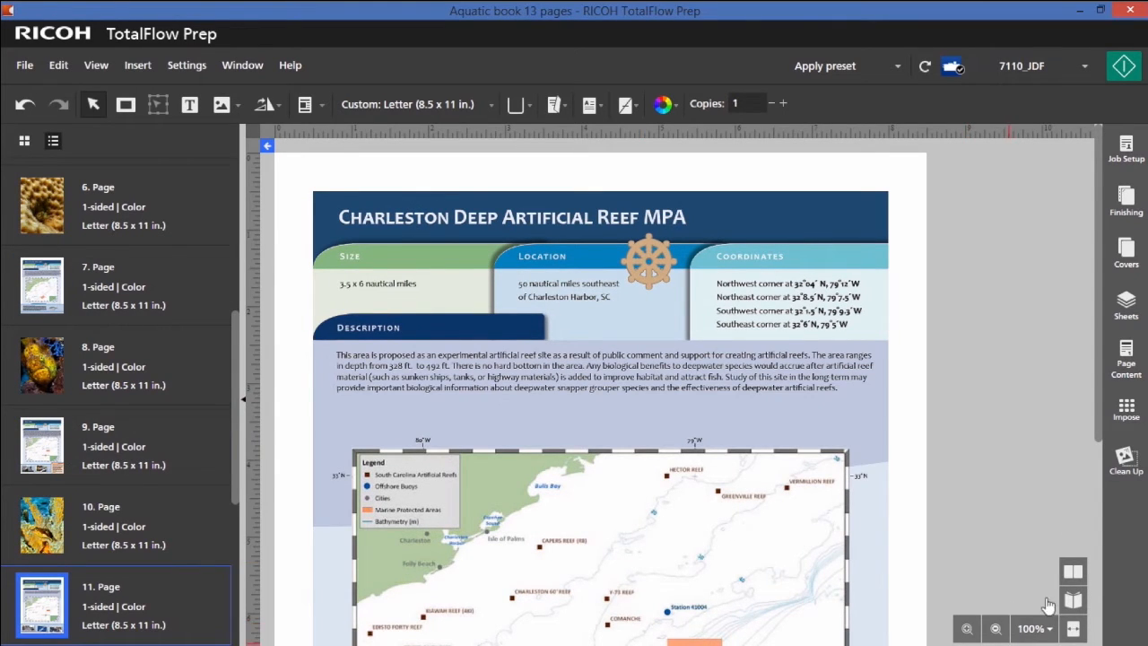
left_click(1126, 359)
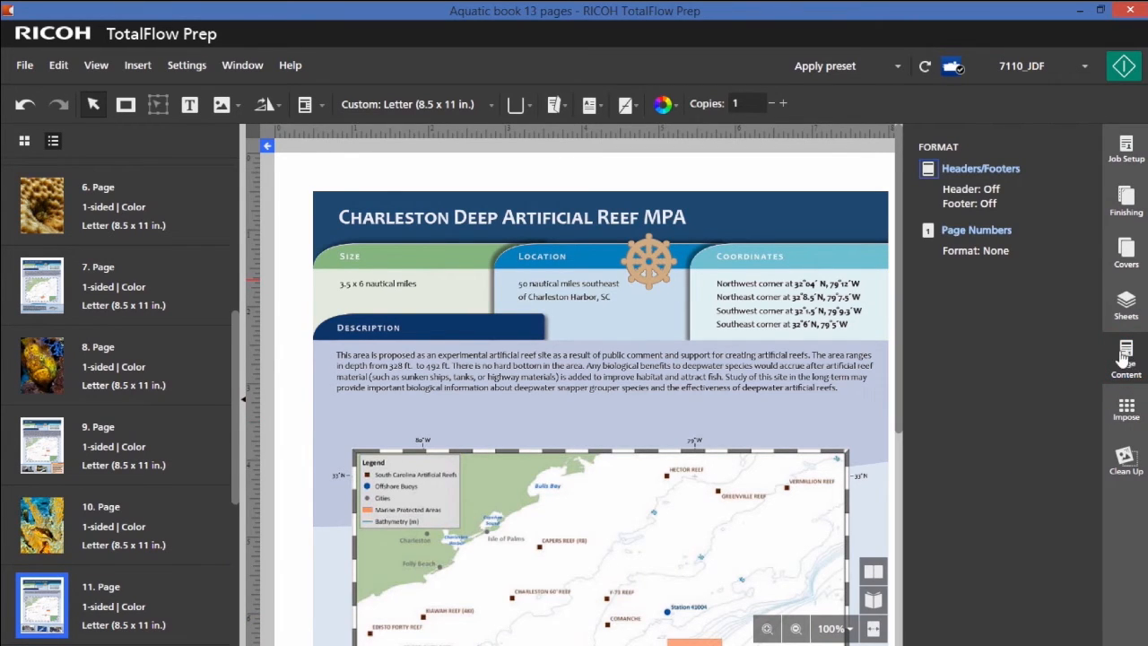
left_click(977, 230)
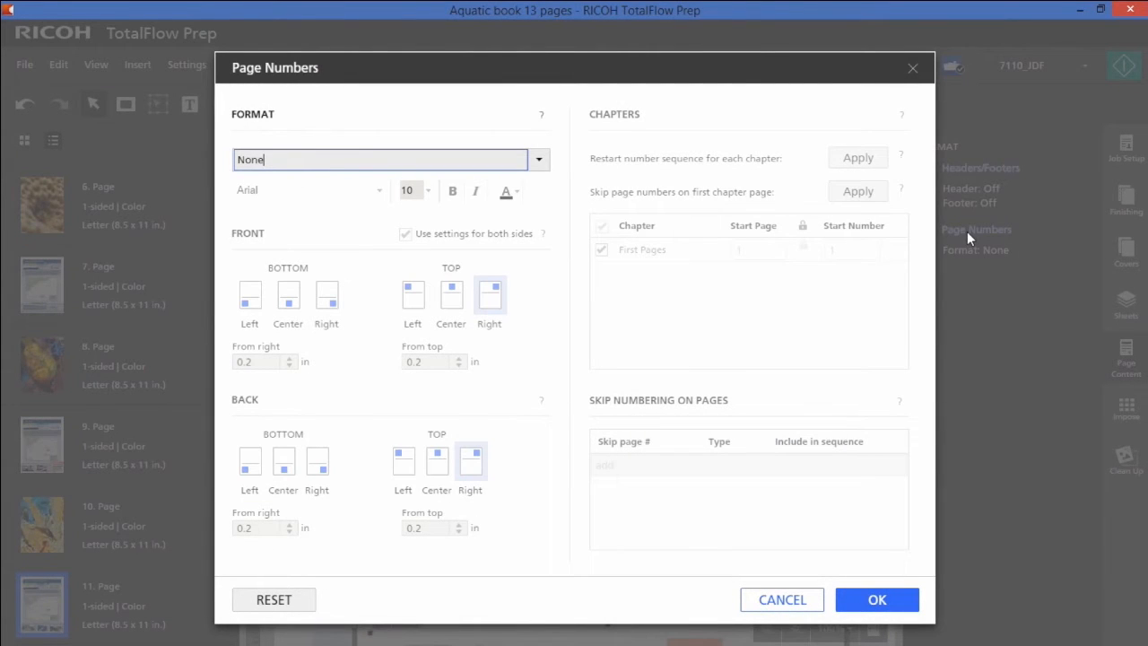
Number pages 1, 2 from page 3, fronts top right, backs top left, skipping page 15.
left_click(538, 160)
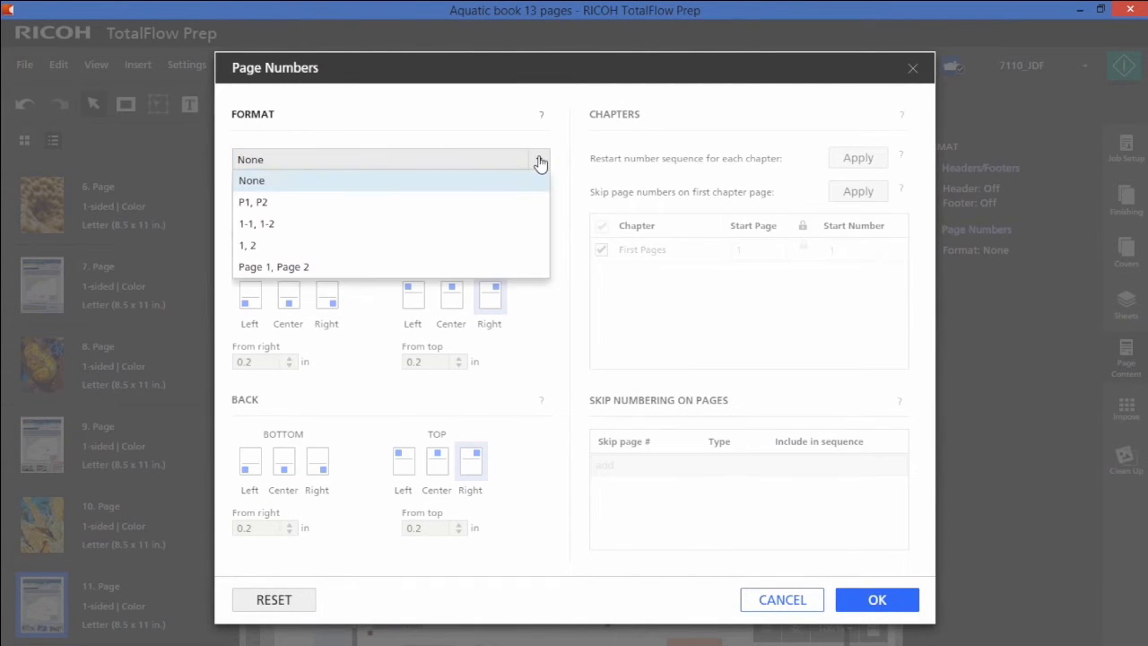
left_click(247, 245)
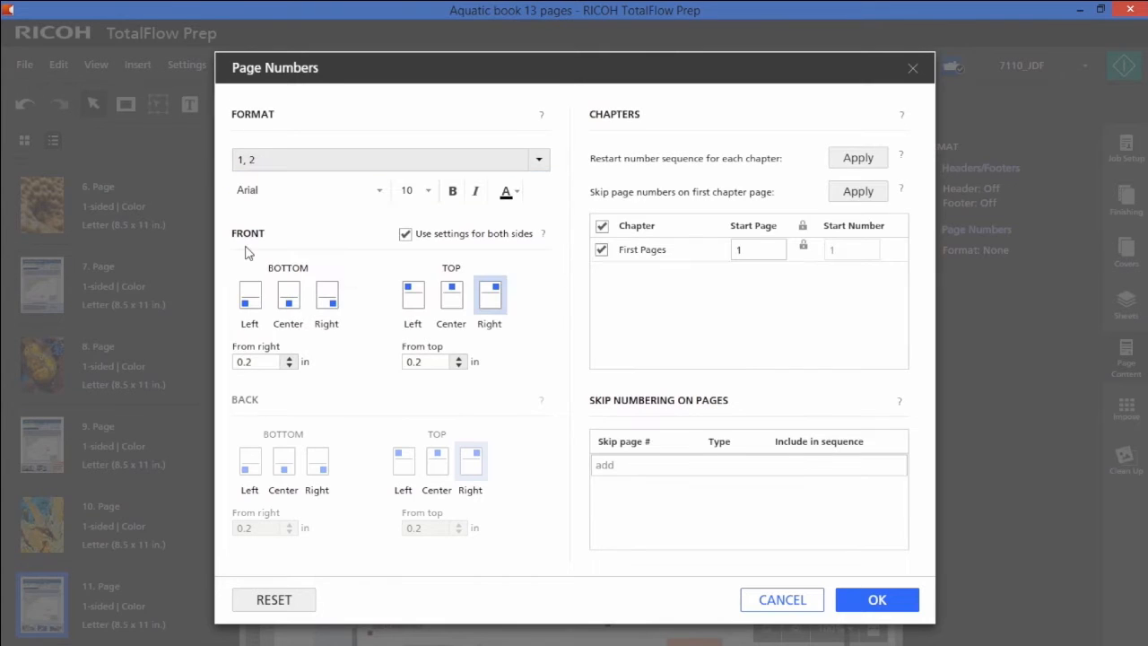
left_click(490, 293)
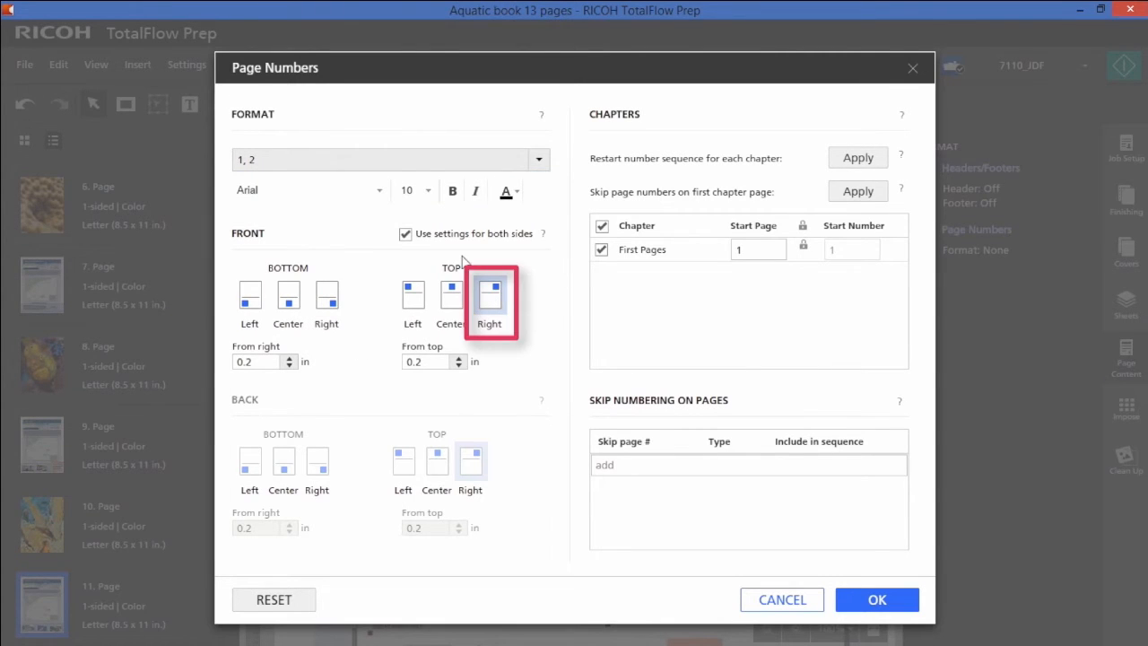
left_click(405, 233)
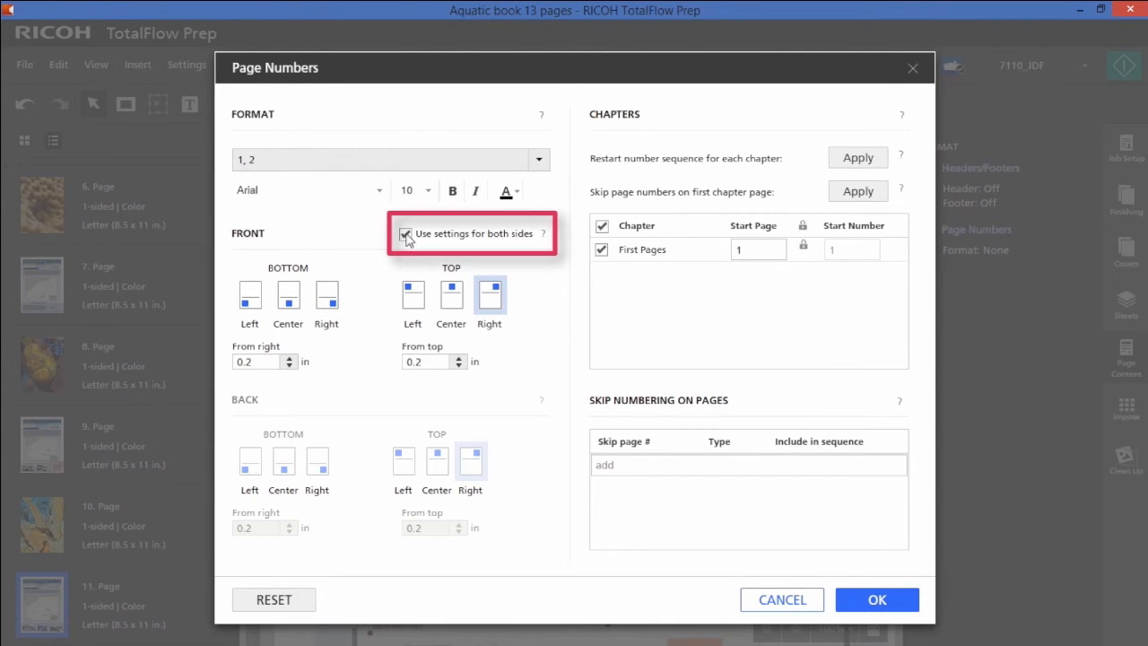
left_click(405, 233)
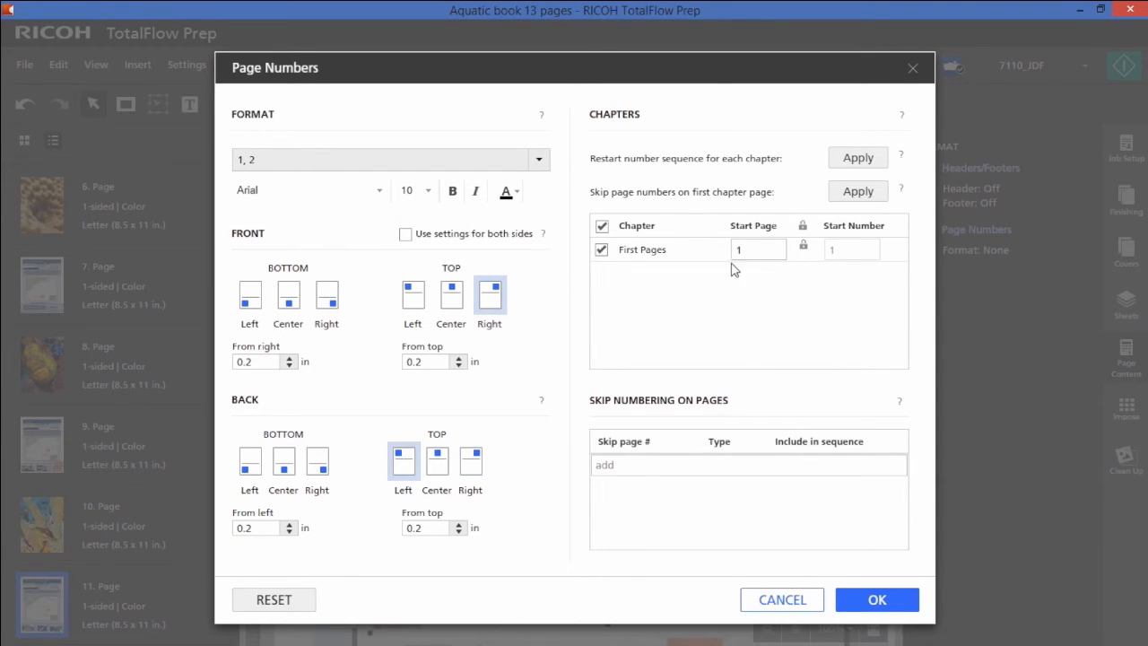
left_click(758, 249)
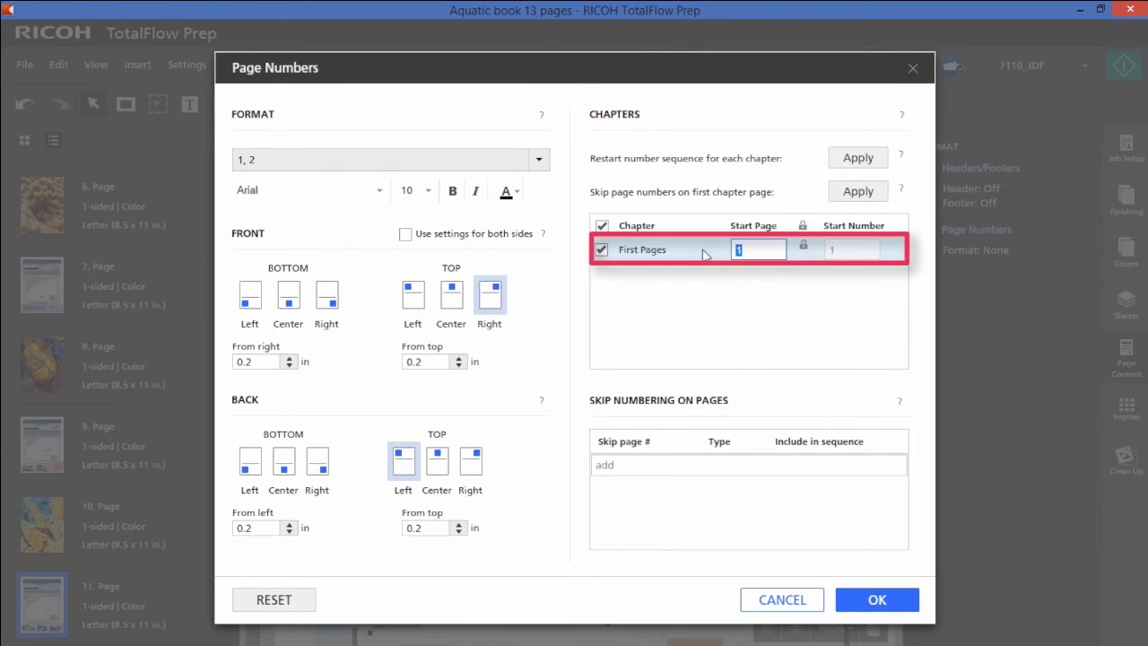
type("3")
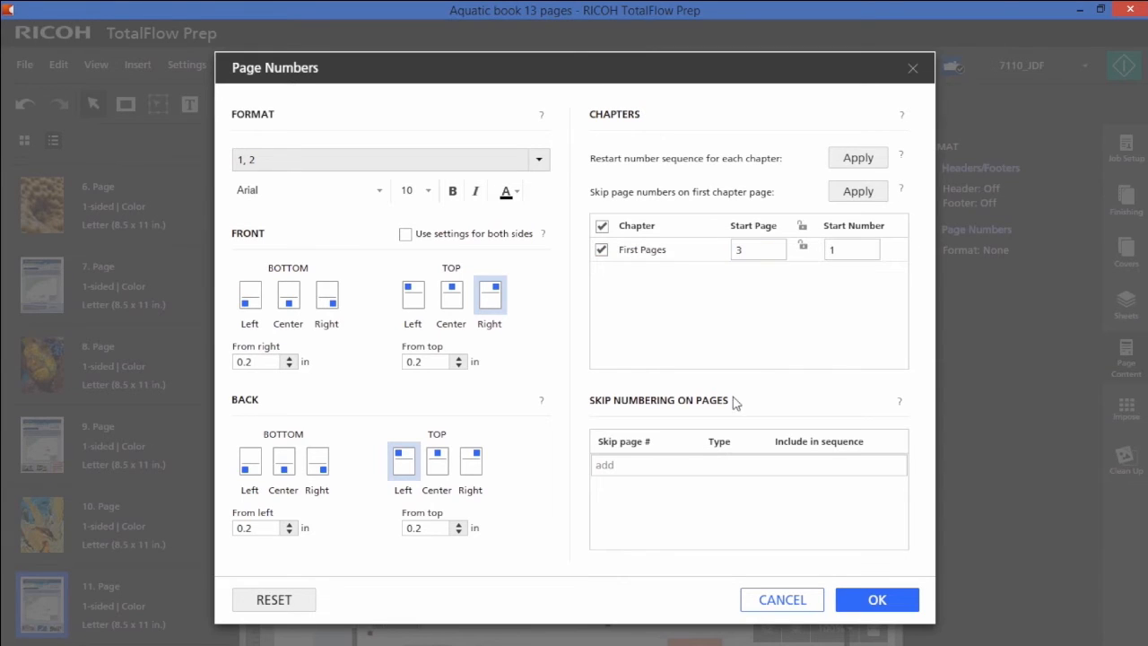
left_click(748, 464)
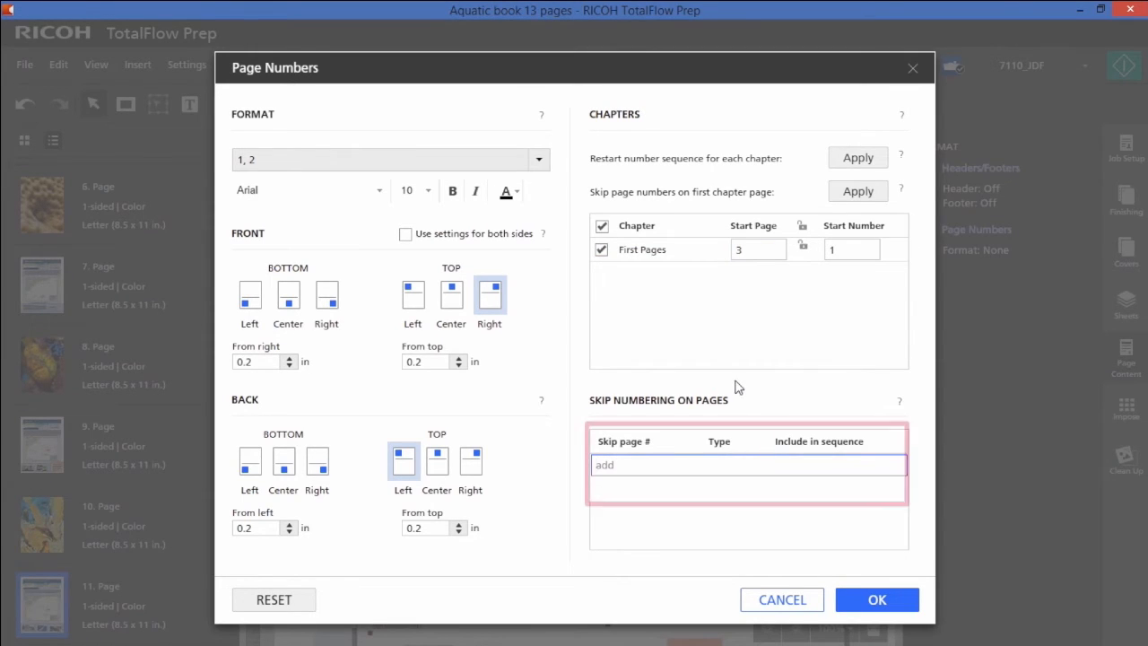
type("1")
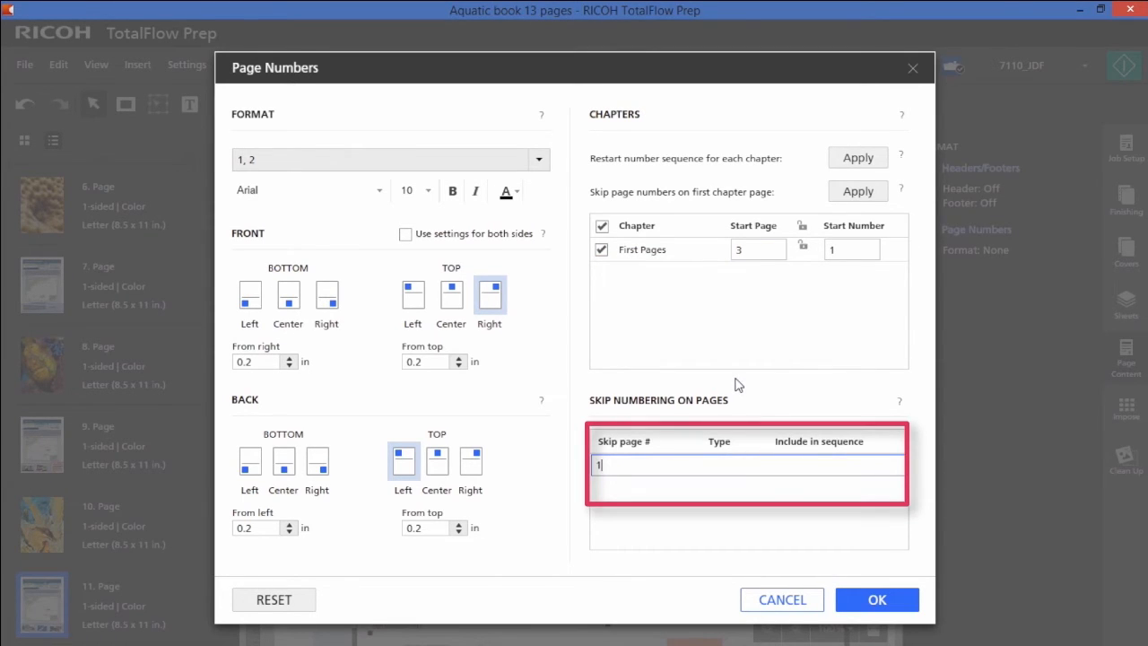
type("5")
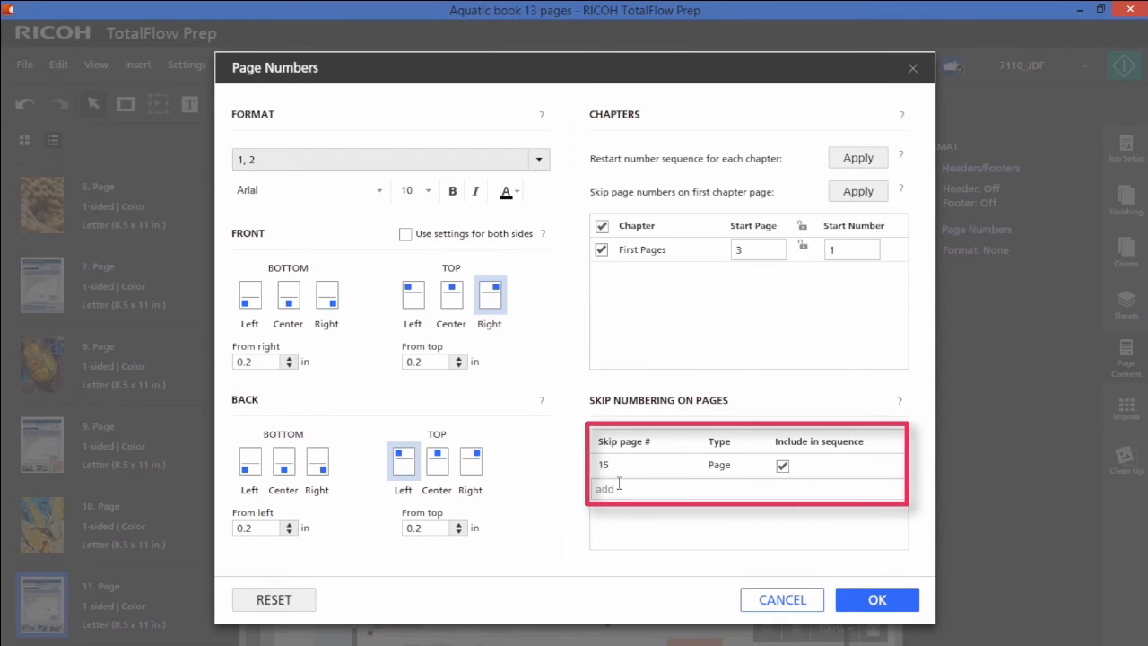
type("1")
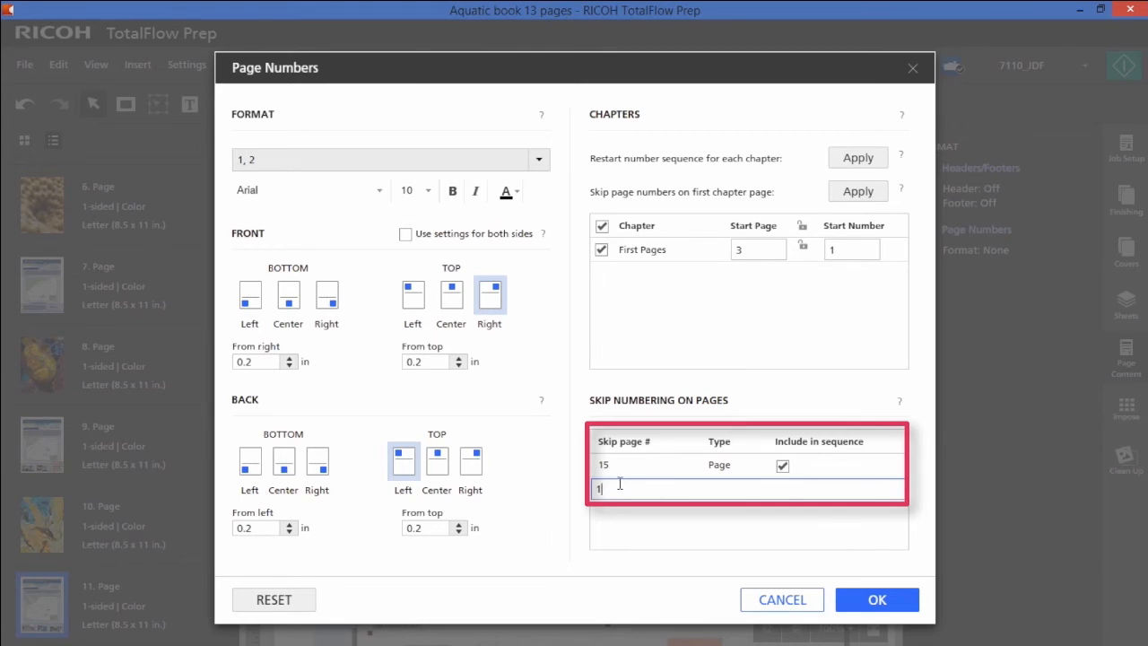
left_click(877, 599)
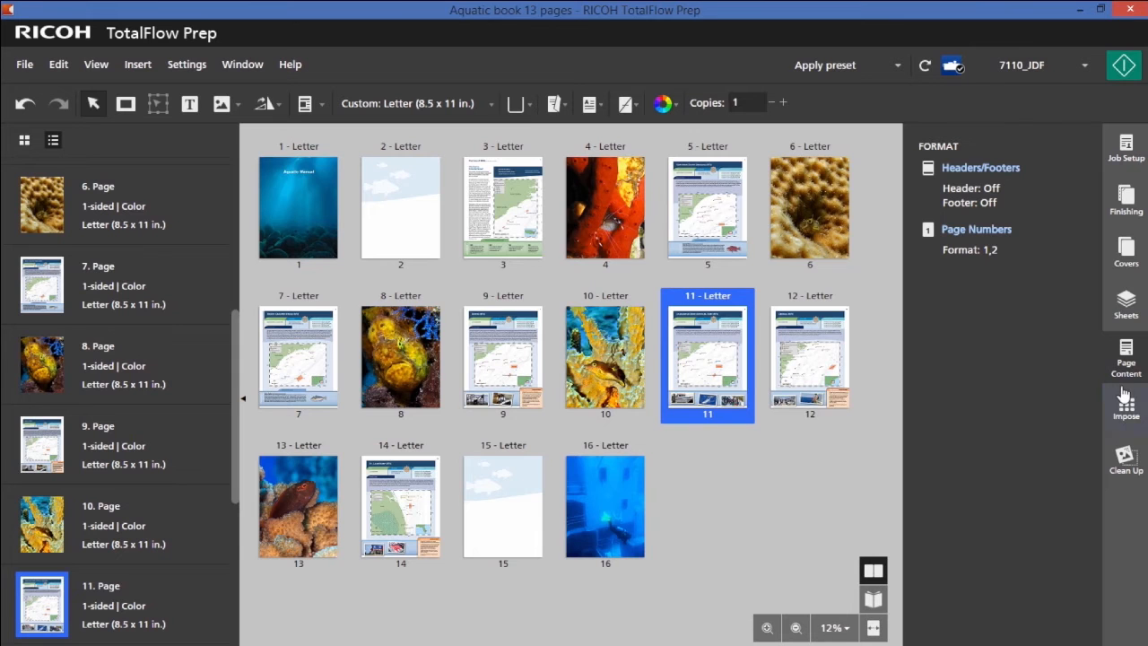
Impose the job as a booklet printed on 11x17 105 gsm White paper.
left_click(1125, 406)
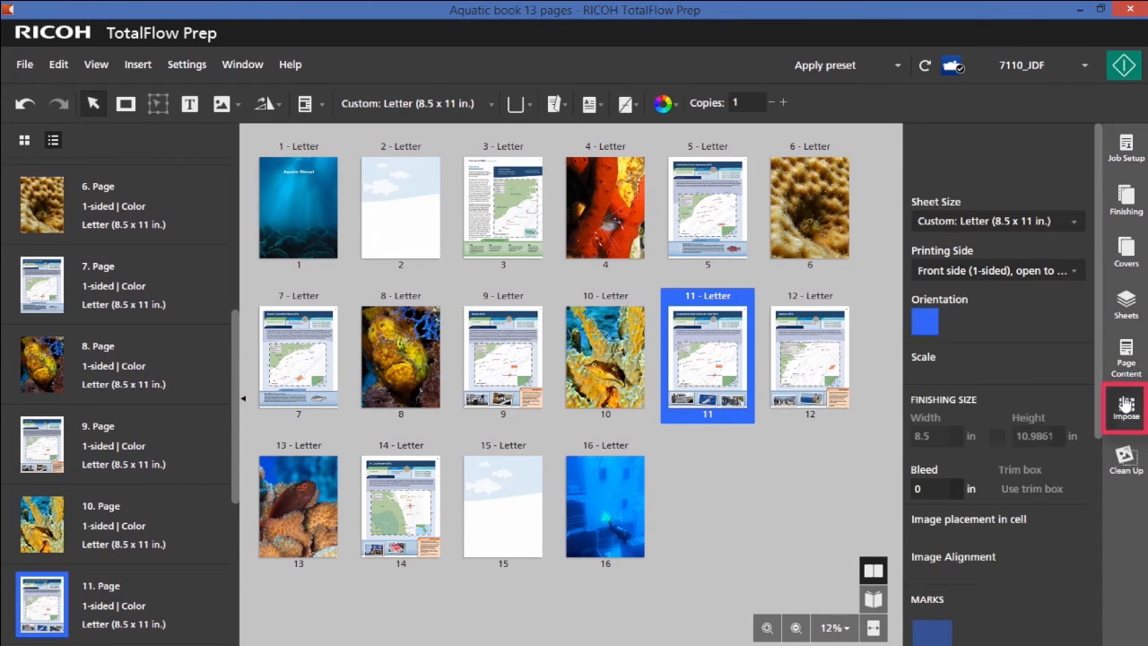
left_click(1125, 408)
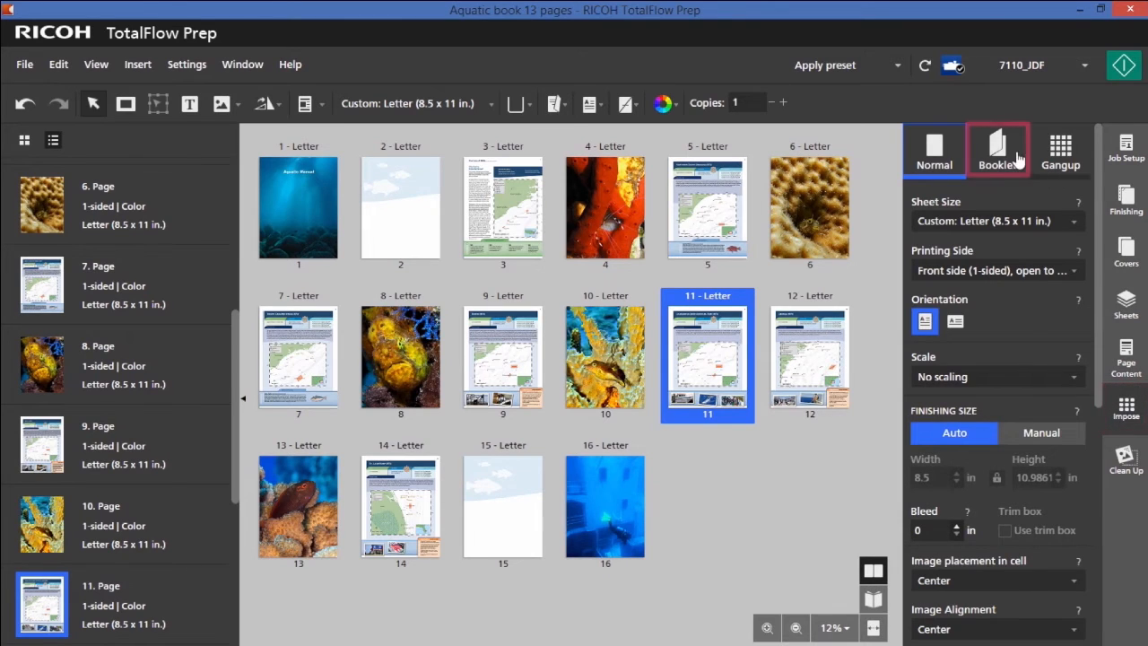
left_click(996, 148)
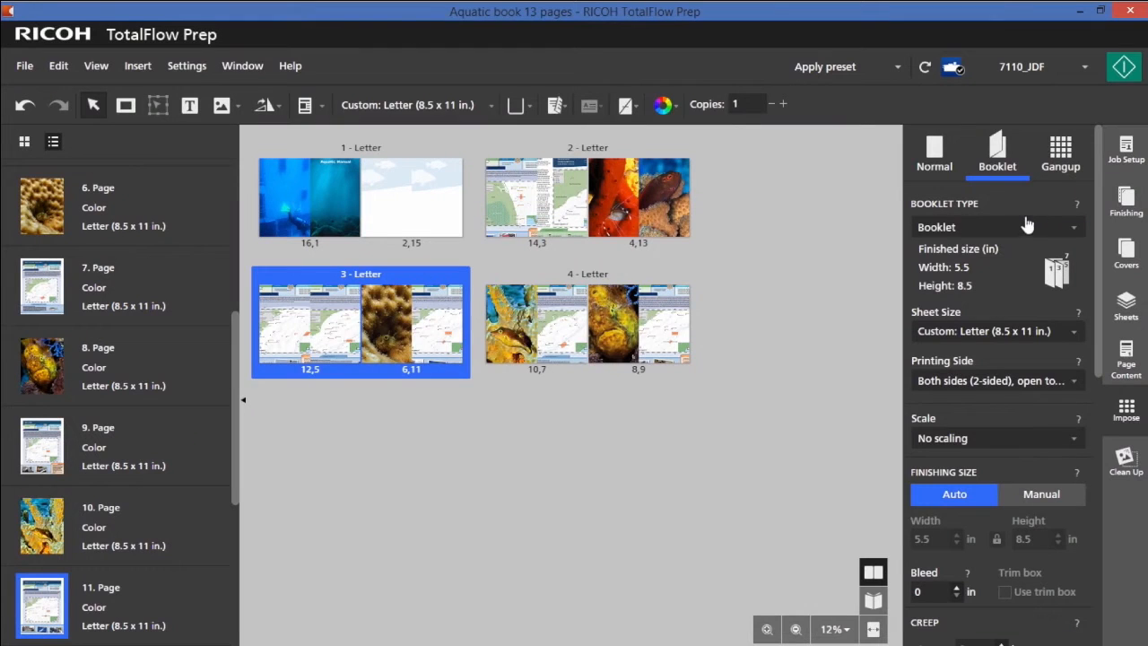
left_click(998, 331)
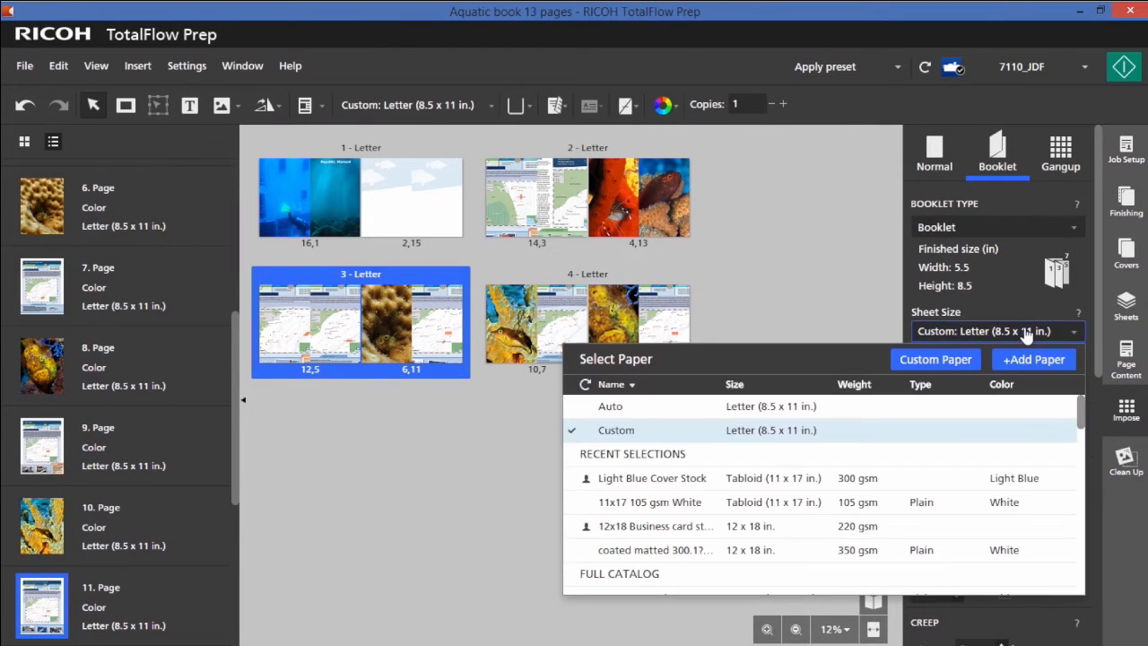
mouse_move(722, 519)
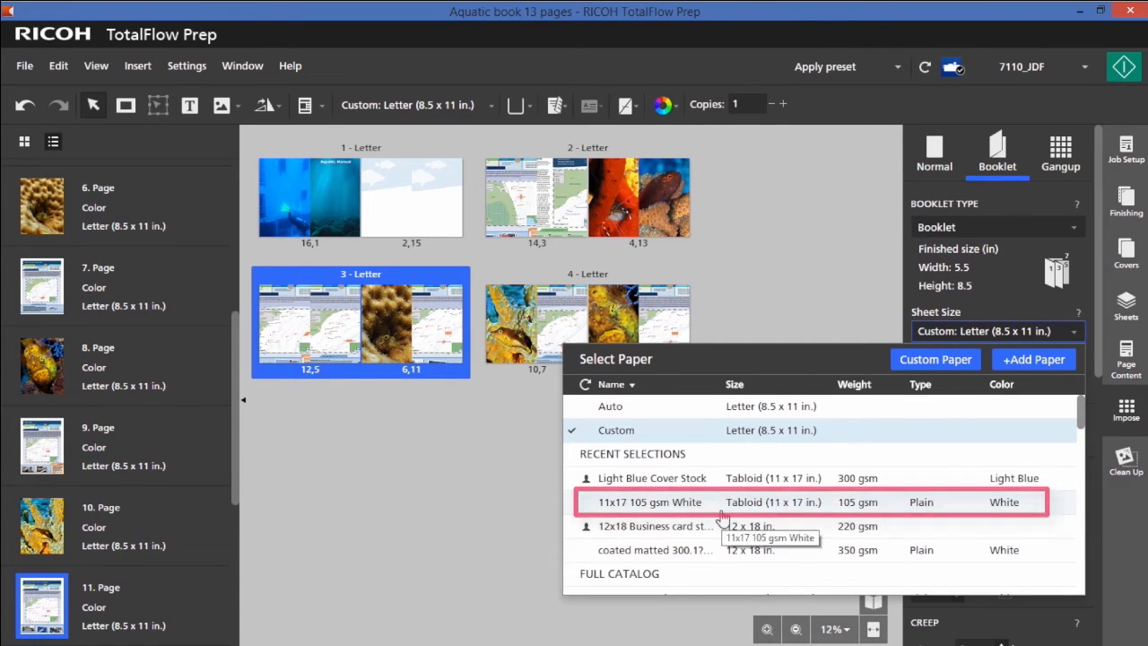
left_click(648, 502)
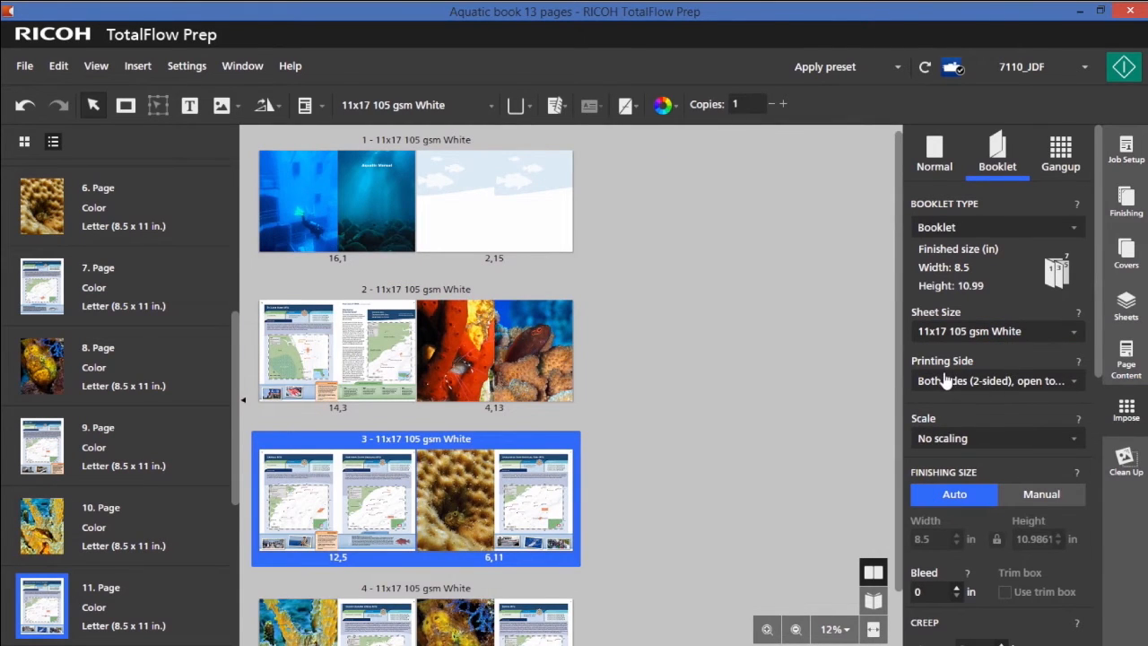
mouse_move(987, 381)
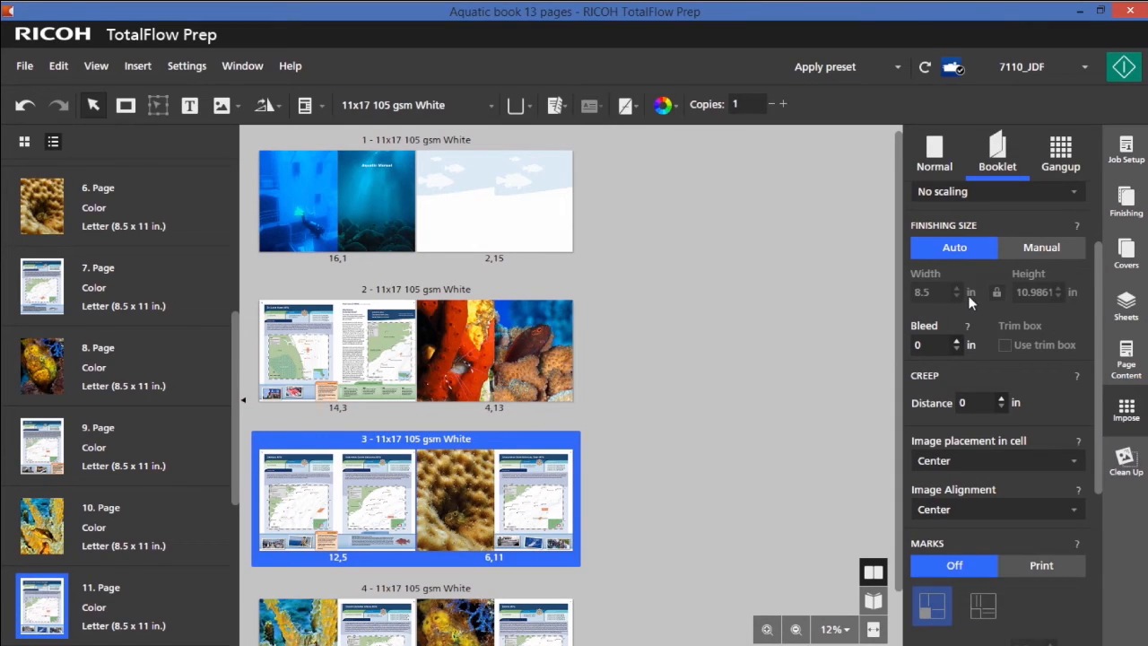
mouse_move(984, 398)
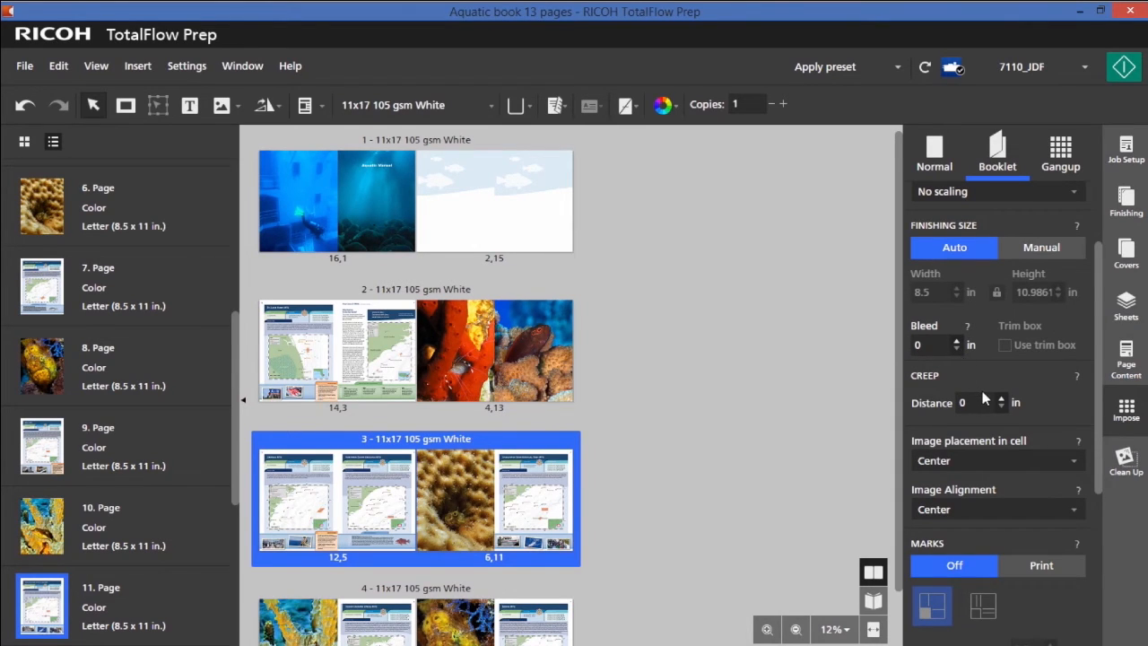
mouse_move(955, 460)
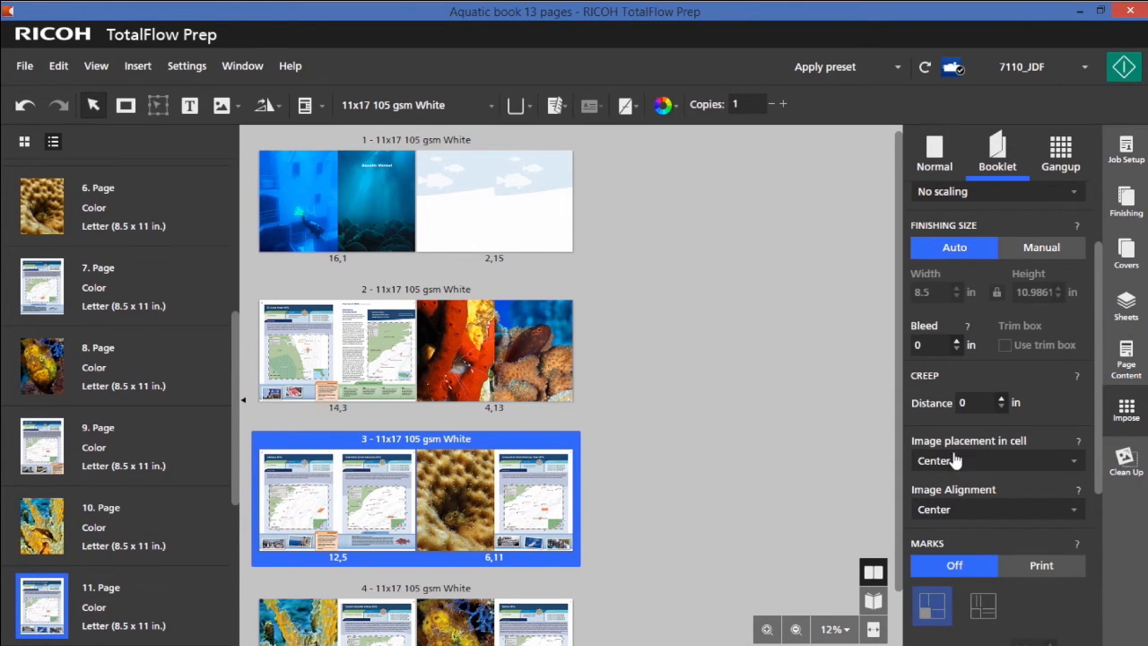
mouse_move(1010, 504)
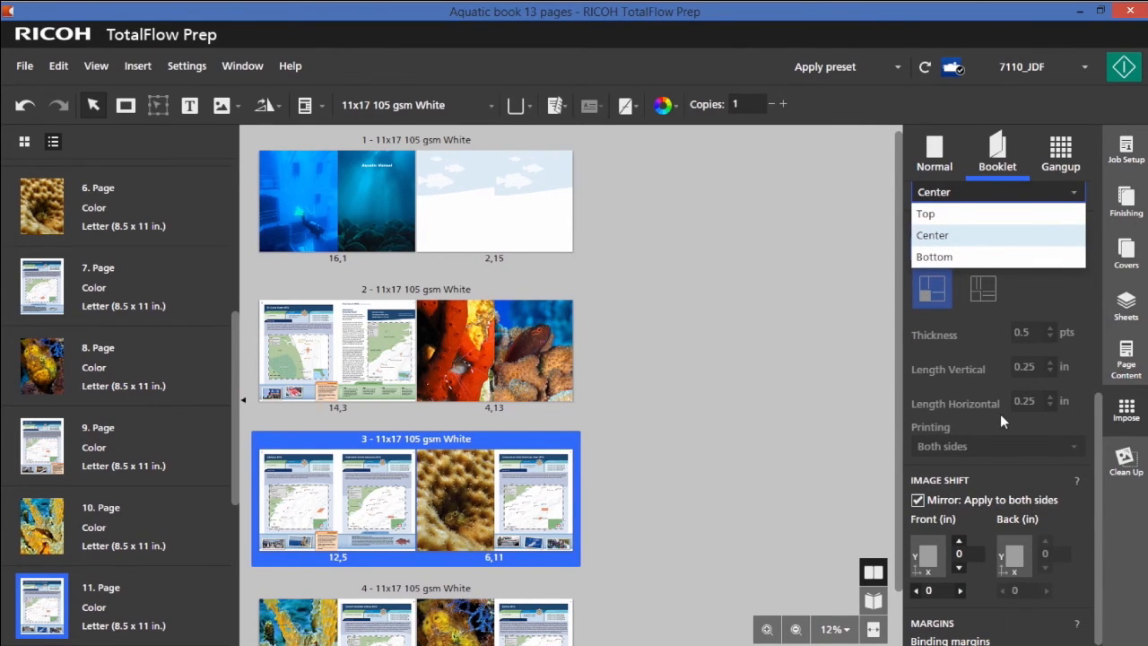
mouse_move(991, 641)
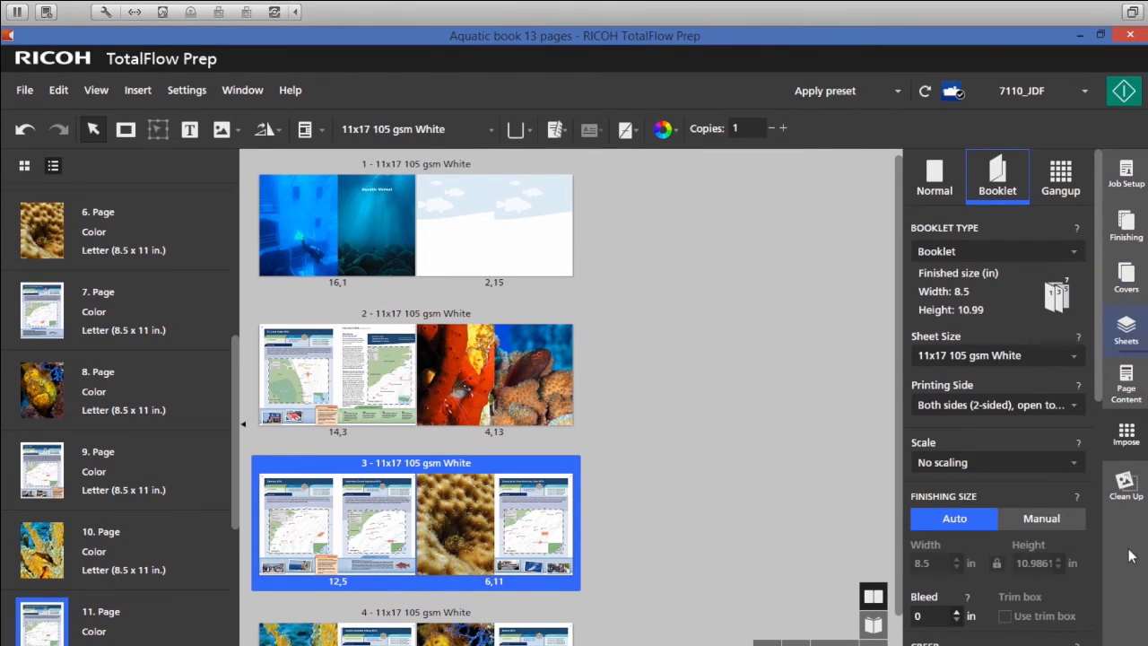
Turn on Print cover and choose Light Blue Cover Stock for the covers.
left_click(1126, 273)
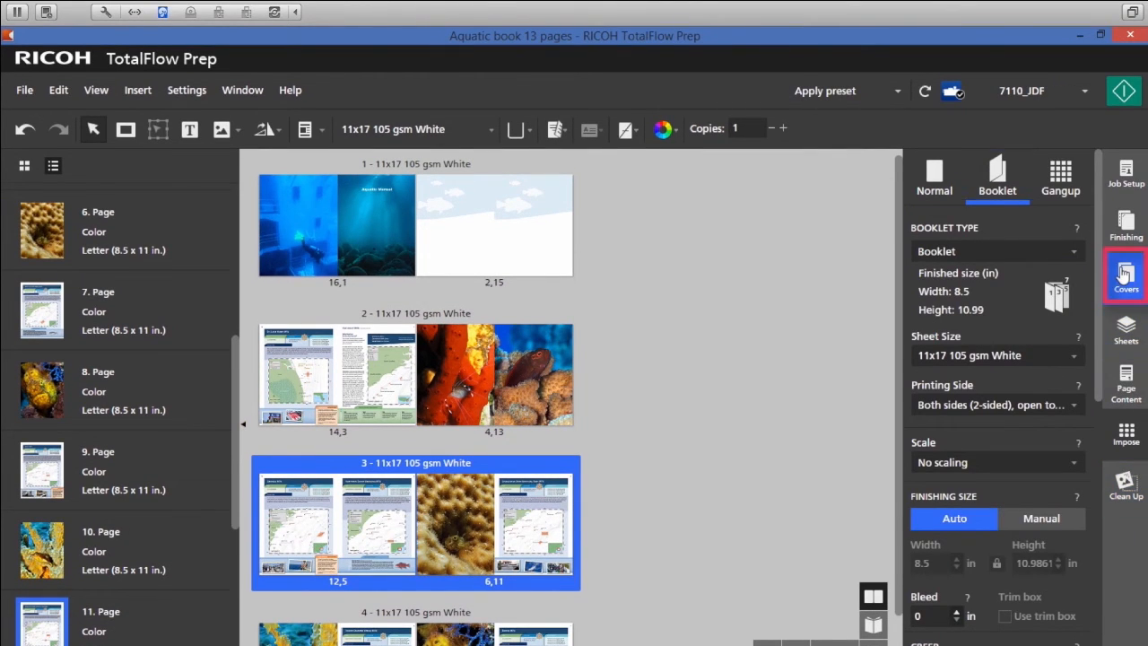
left_click(1125, 276)
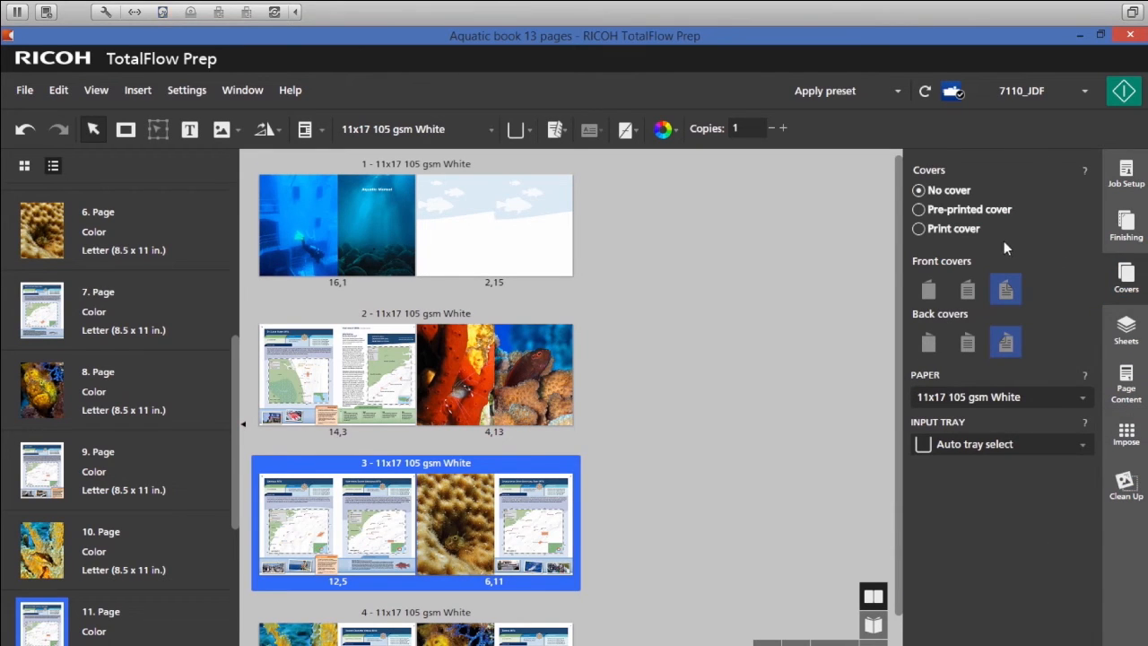
left_click(918, 228)
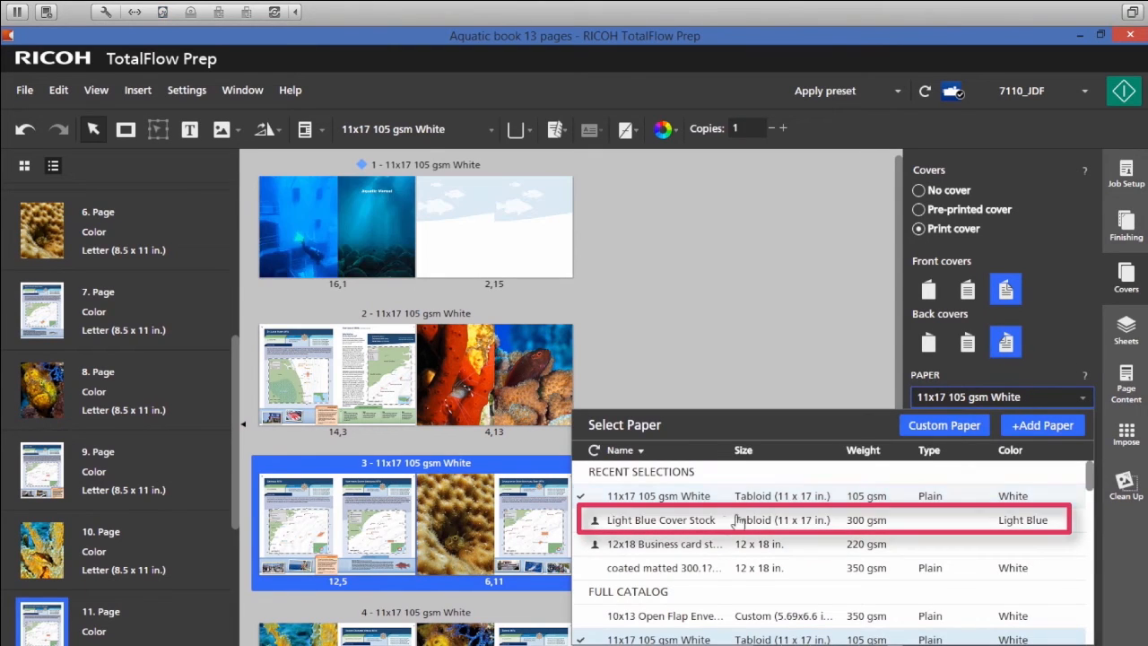
left_click(659, 519)
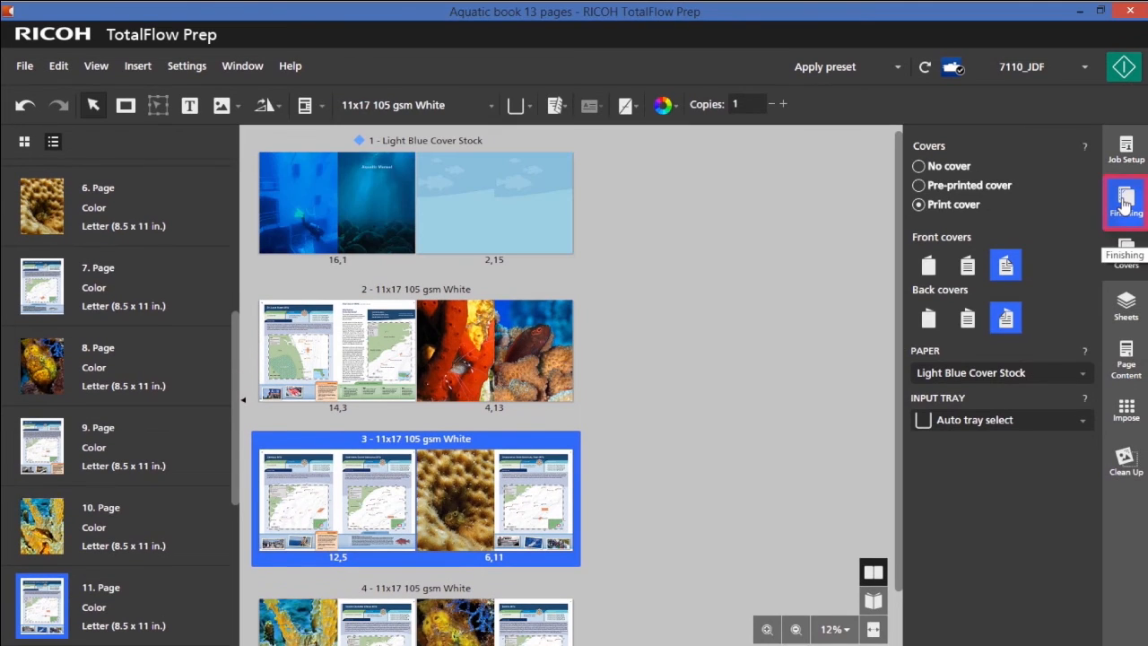
Set Finishing to staple '2 at Center' and select the first cover sheet.
left_click(1126, 202)
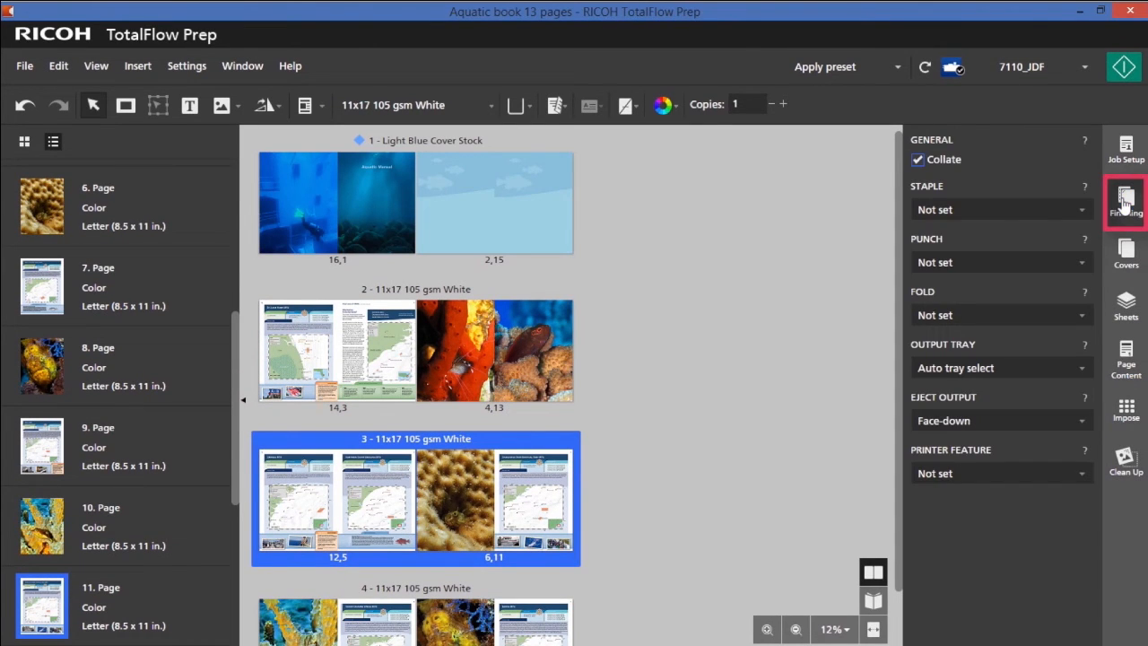
left_click(1001, 208)
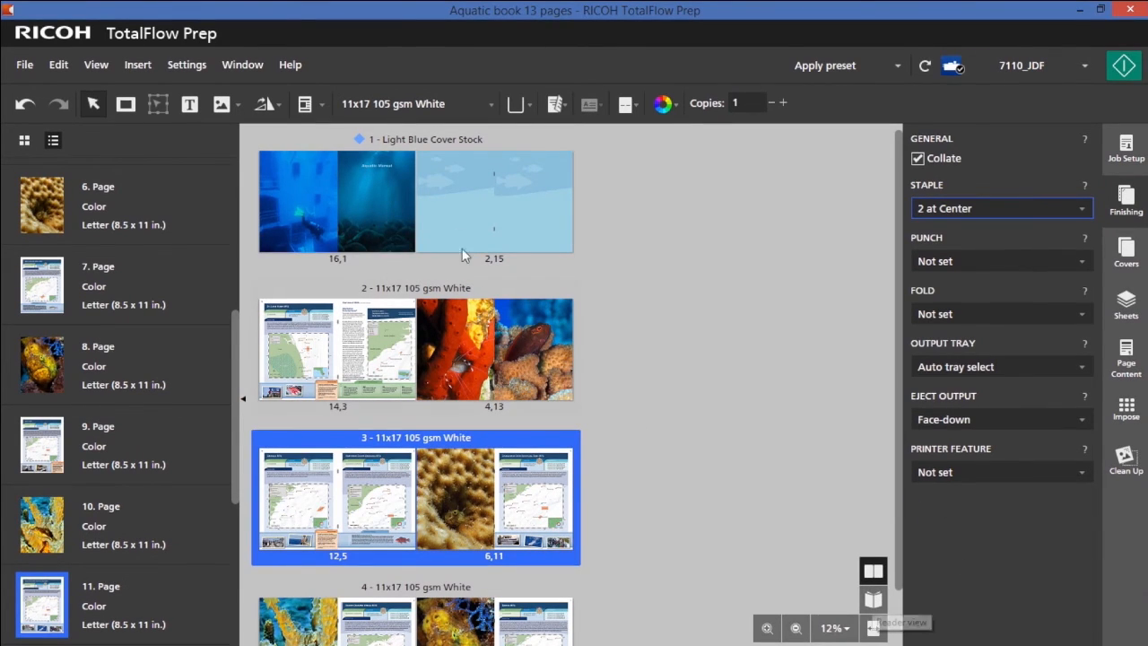
left_click(873, 599)
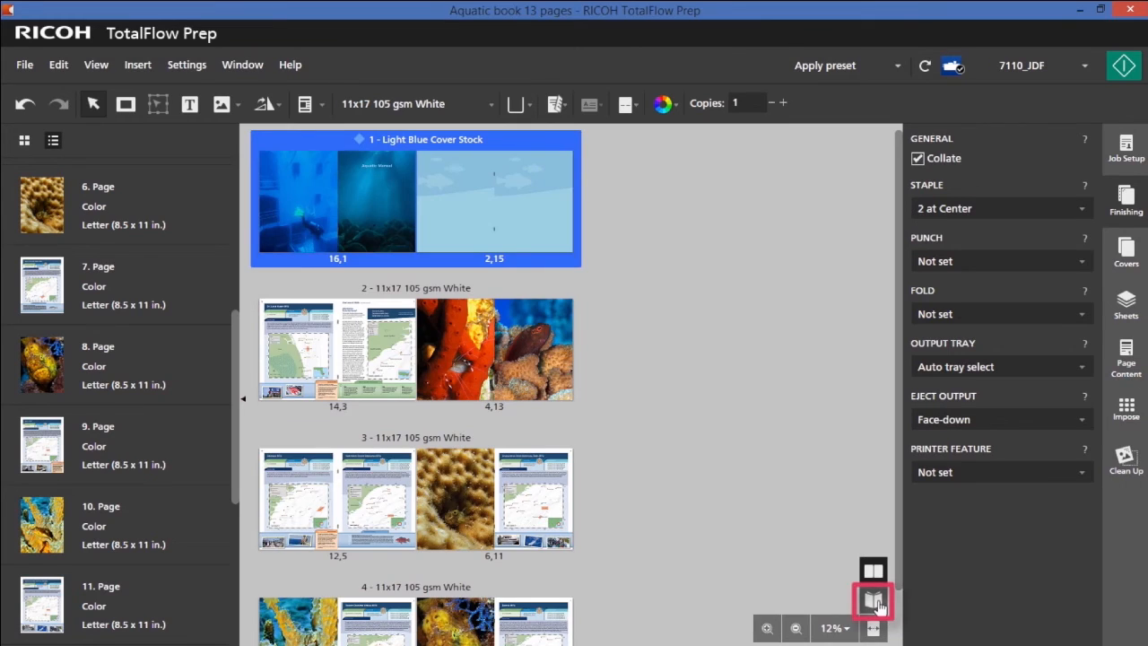
Page through the booklet in Reader view up to page 16 of 16.
left_click(873, 601)
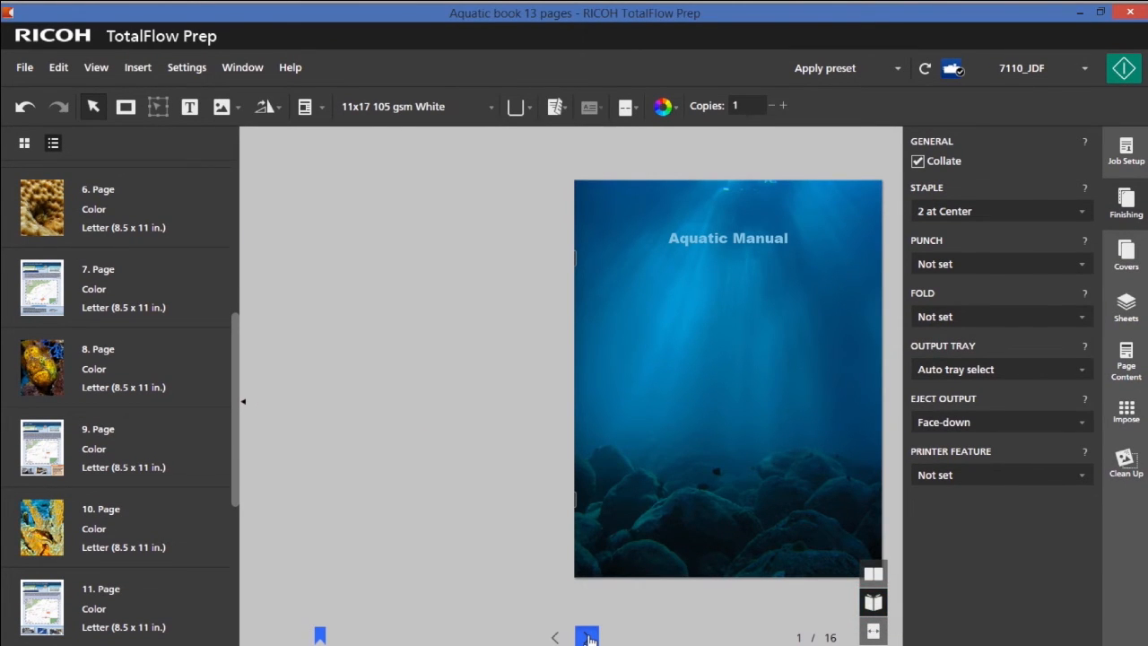
left_click(587, 636)
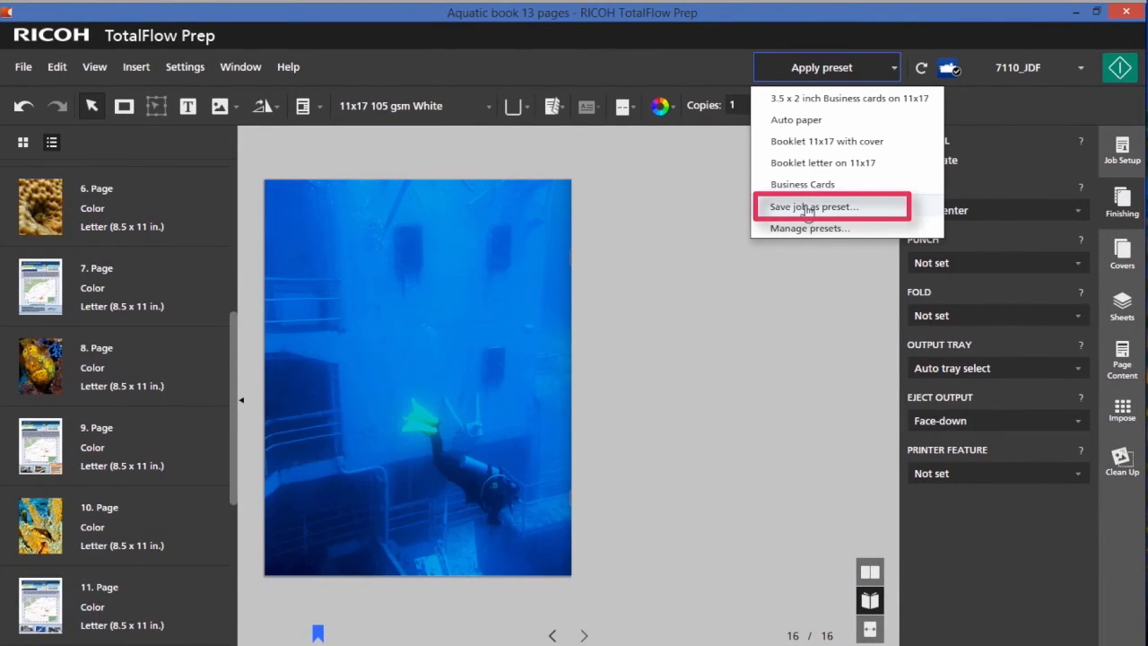
Save the job as a preset named 'Booklet' described '11x17', then browse for its hot folder.
left_click(814, 206)
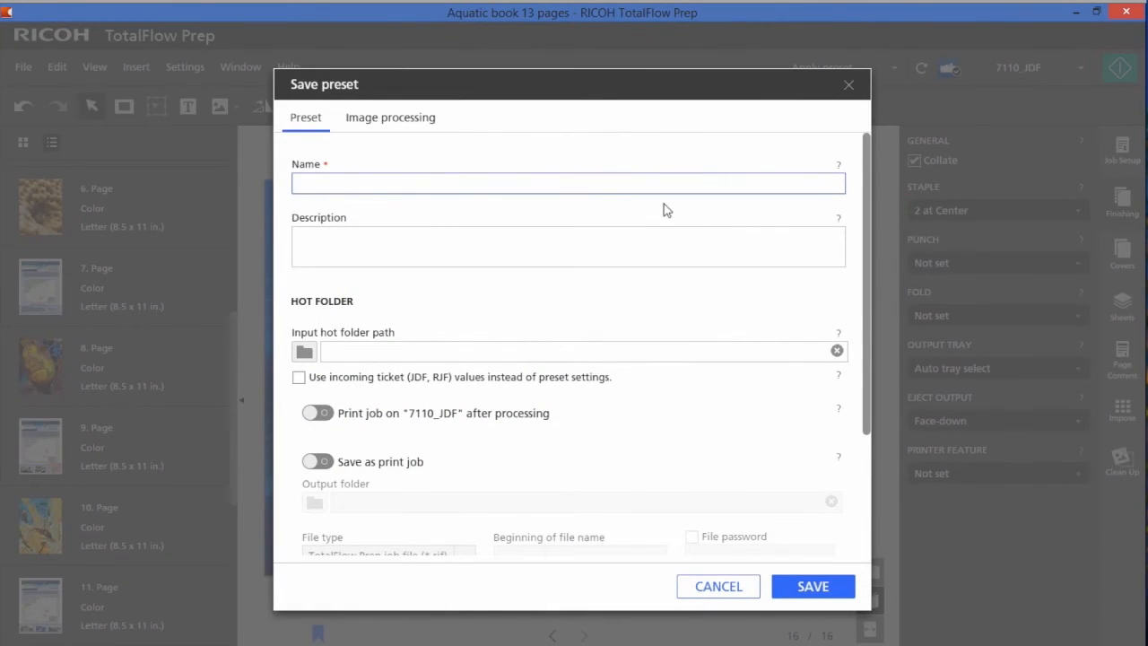
left_click(568, 183)
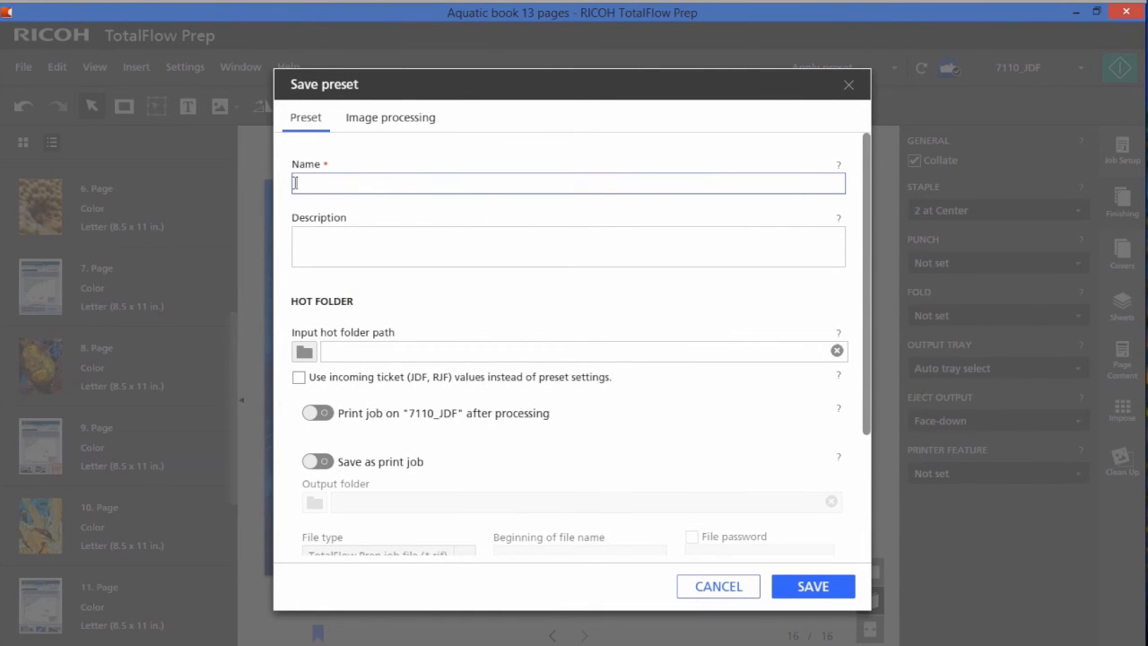
type("B")
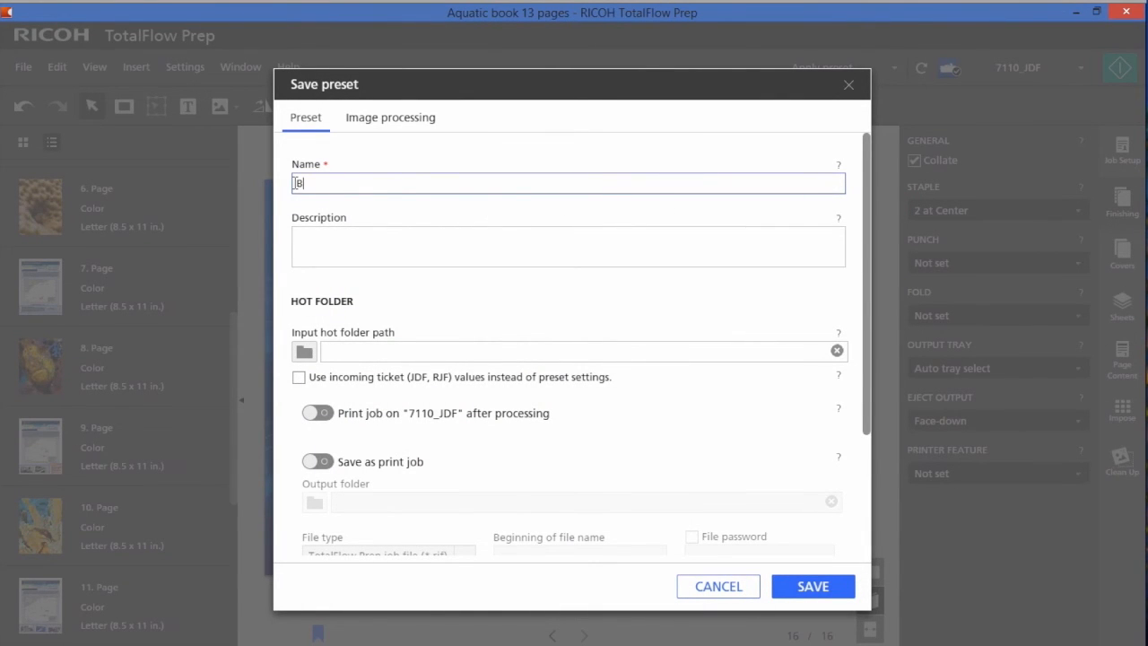
type("ooklet")
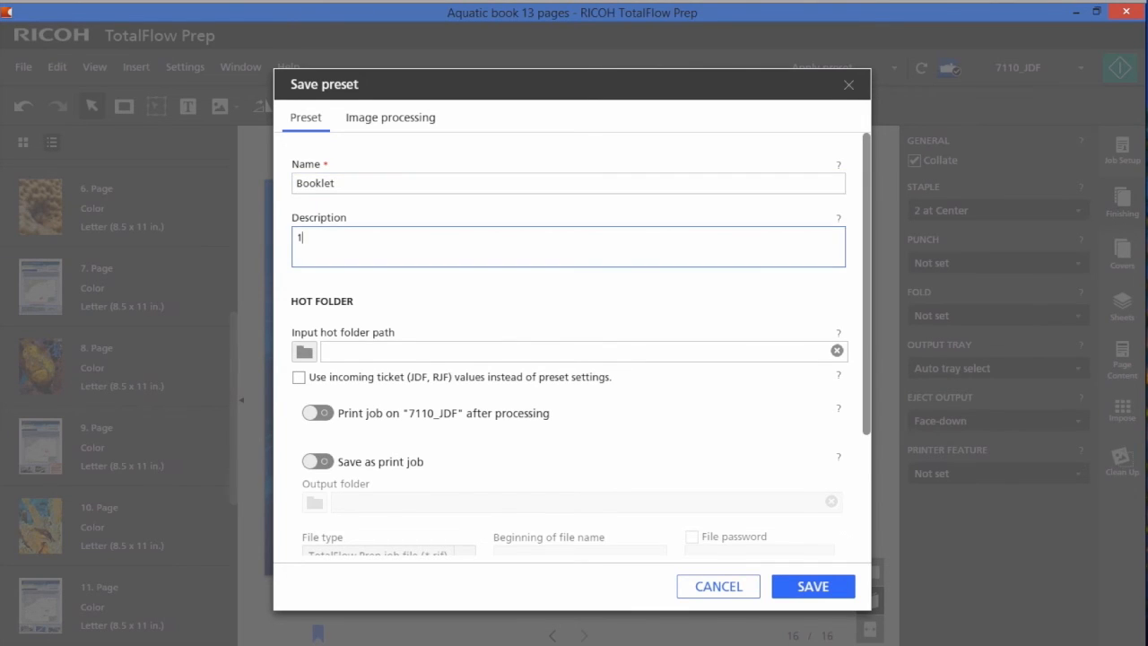
type("1x17")
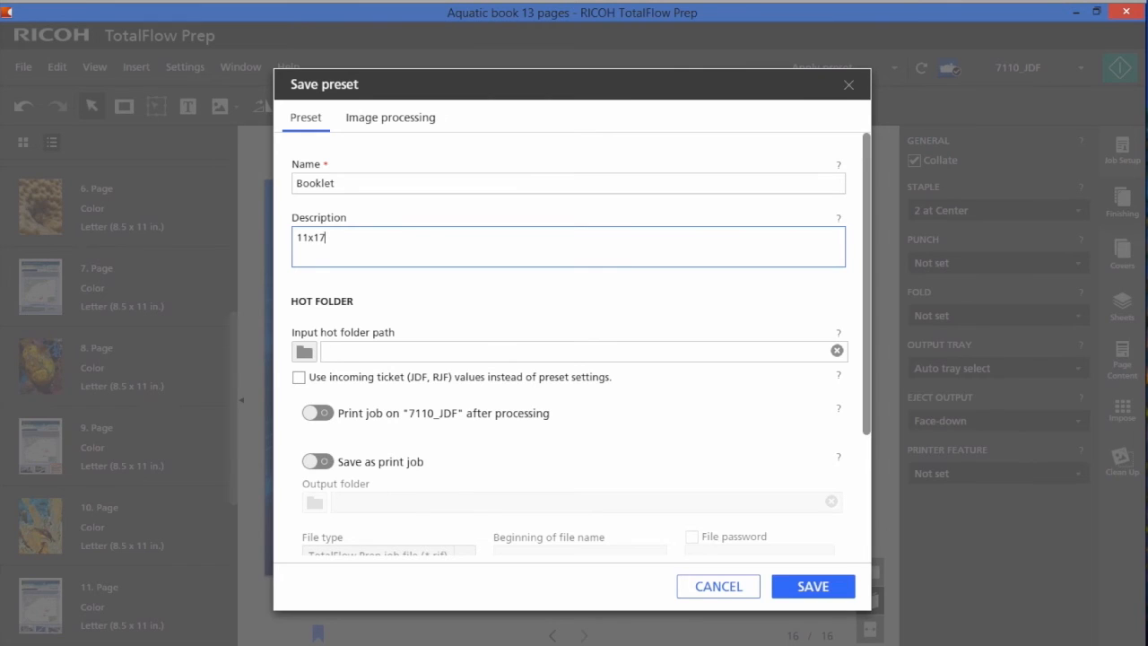
left_click(303, 351)
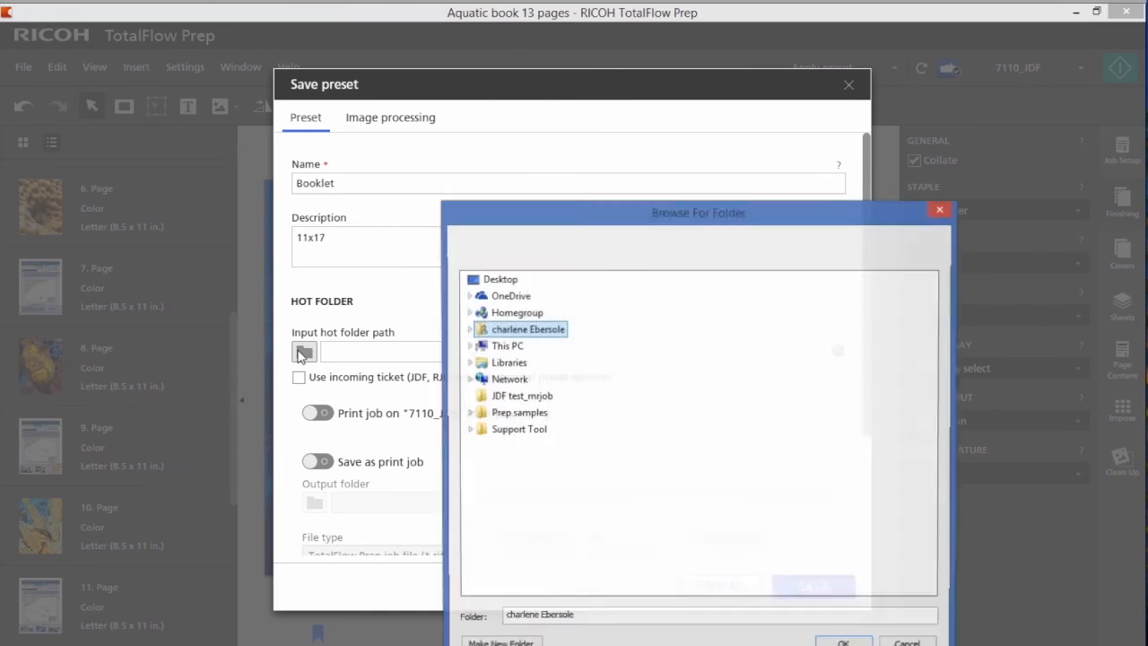
mouse_move(506, 347)
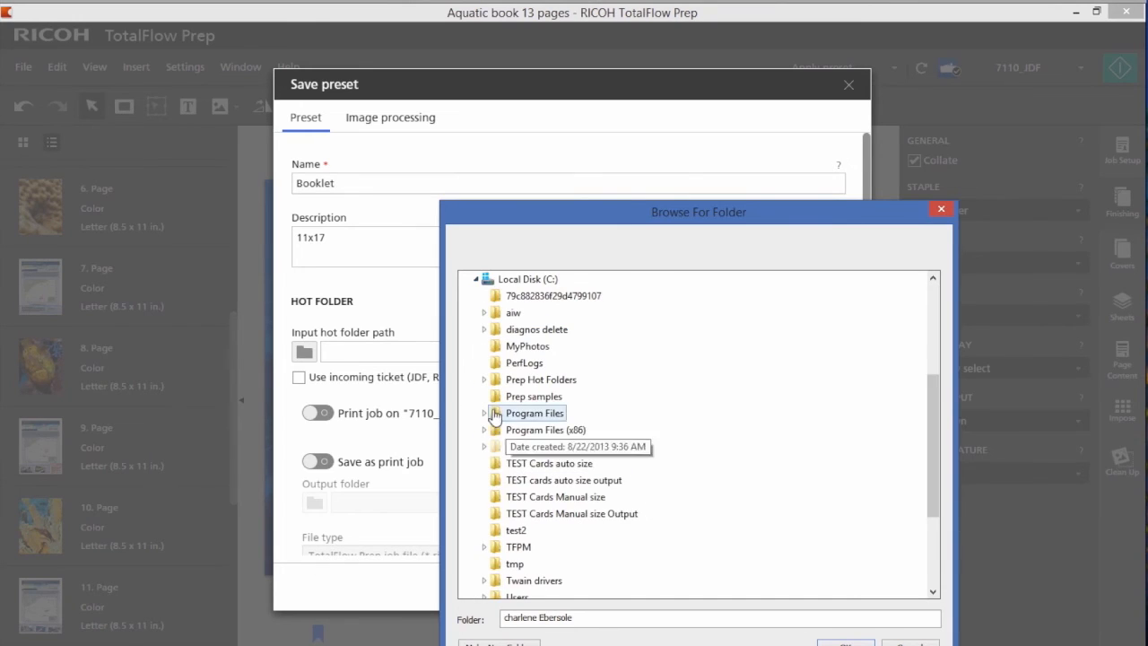
Choose C:\Prep Hot Folders\Booklets in Browse For Folder and confirm.
left_click(484, 378)
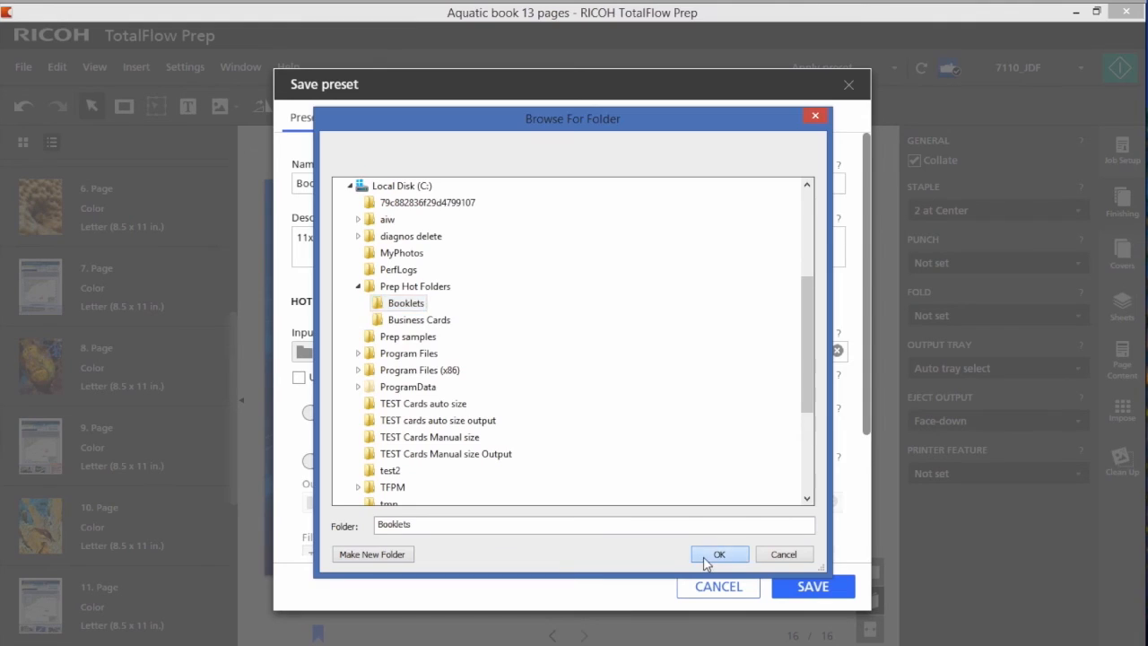
left_click(719, 553)
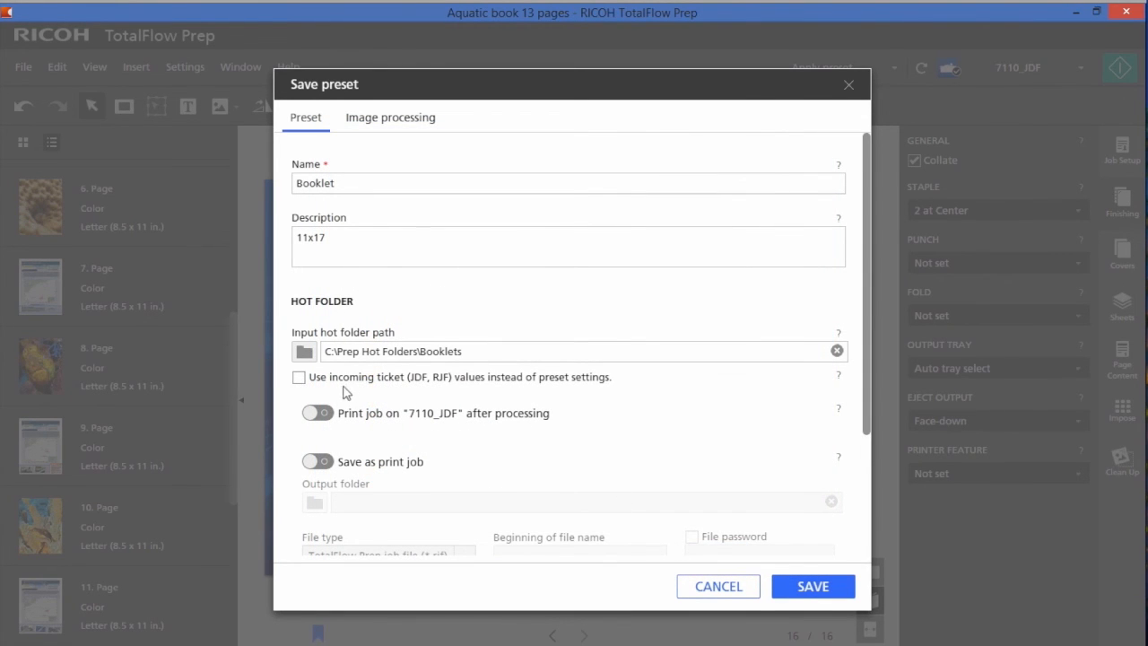
mouse_move(453, 392)
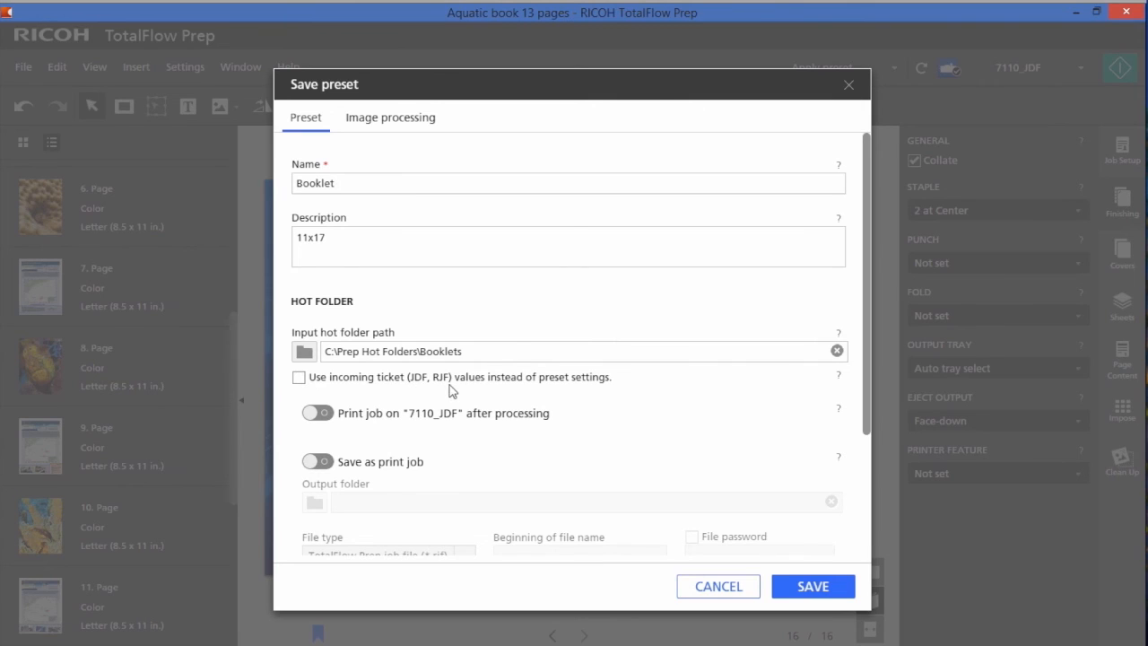
Enable printing on 7110_JDF, try the print-job and PDF save toggles, and save the preset.
left_click(315, 412)
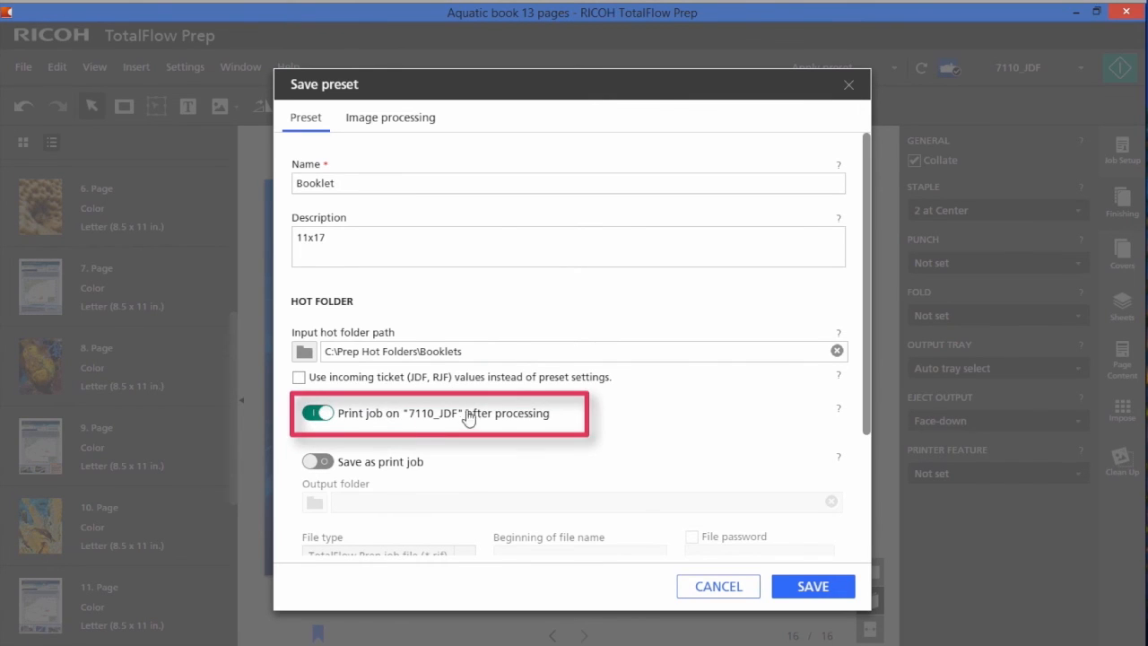
scroll("down", 3)
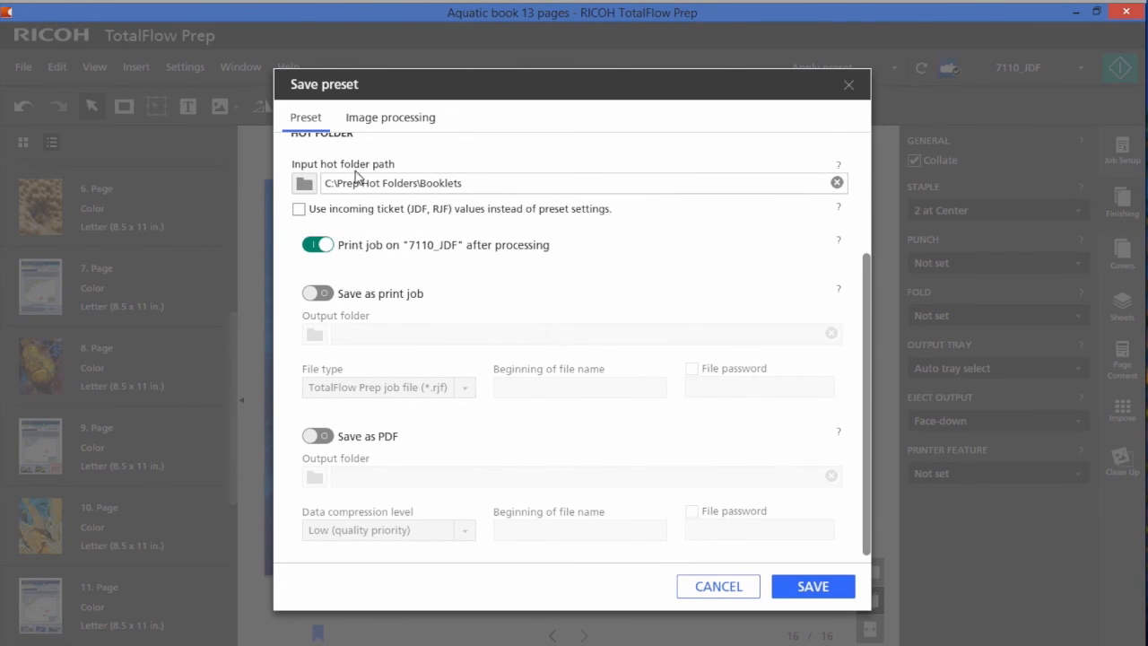
left_click(317, 294)
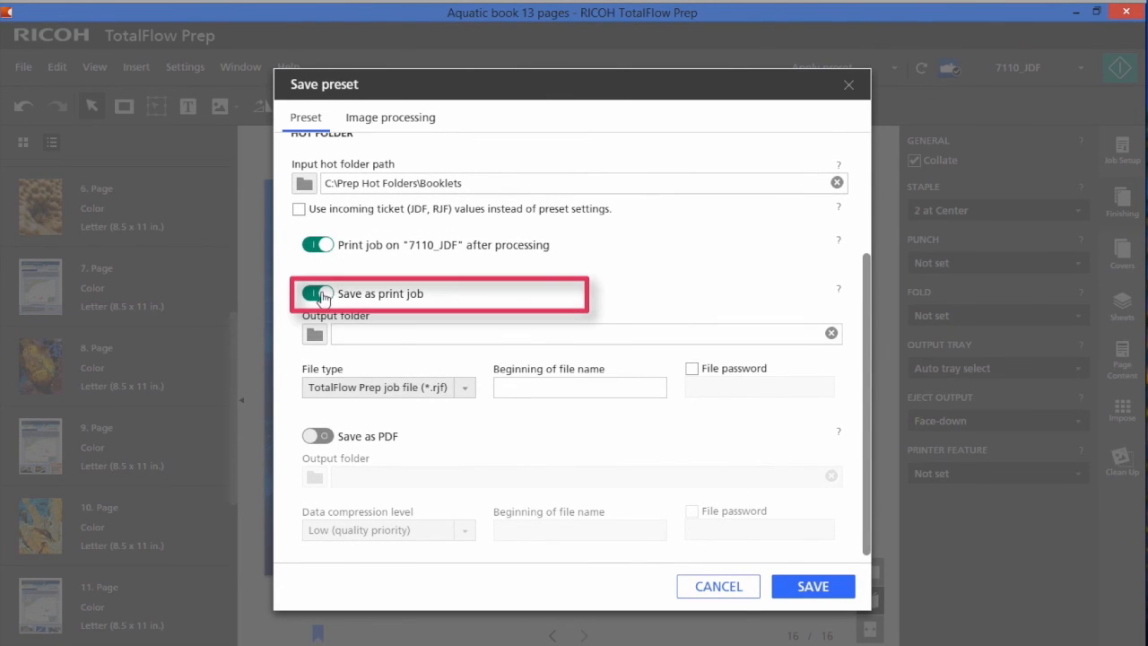
left_click(464, 386)
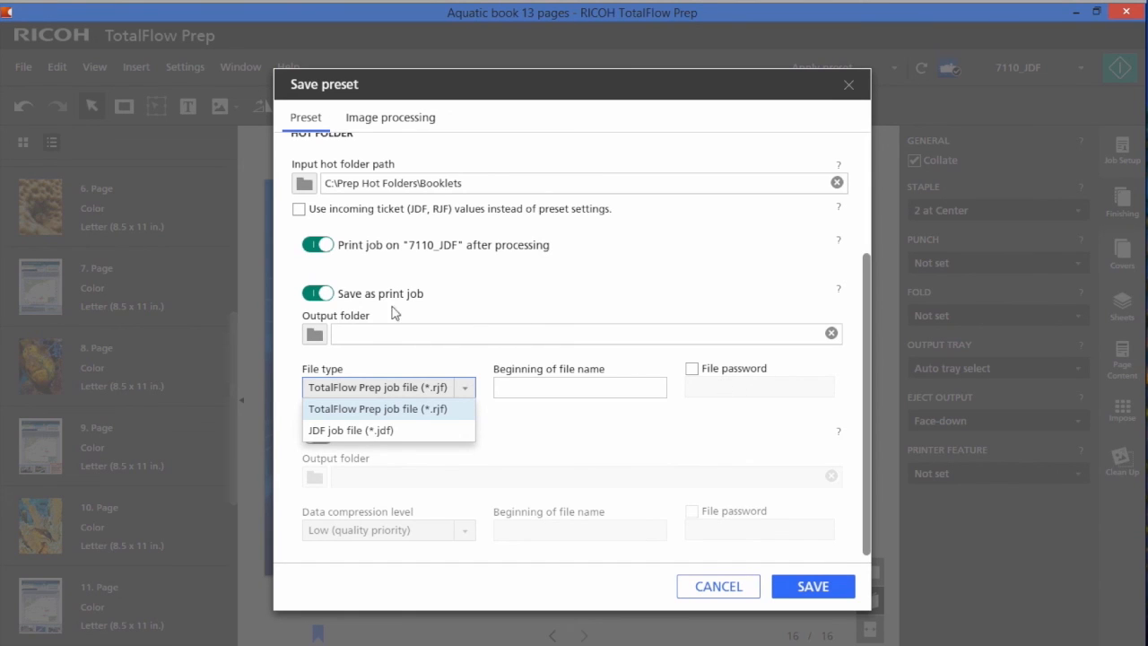
left_click(317, 292)
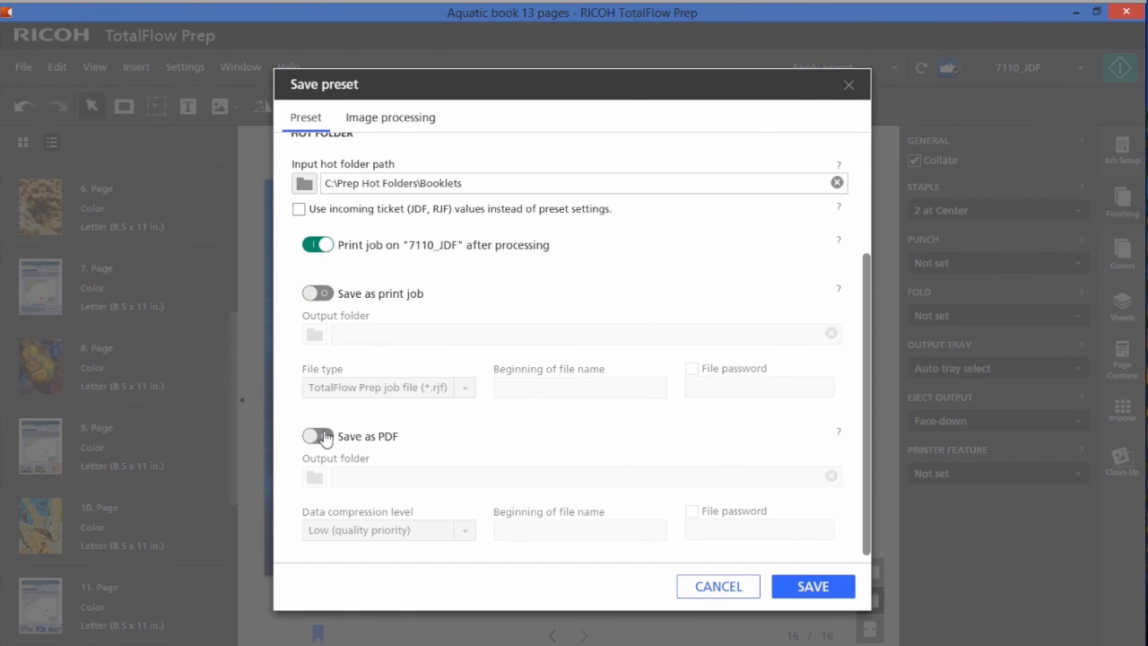
left_click(317, 437)
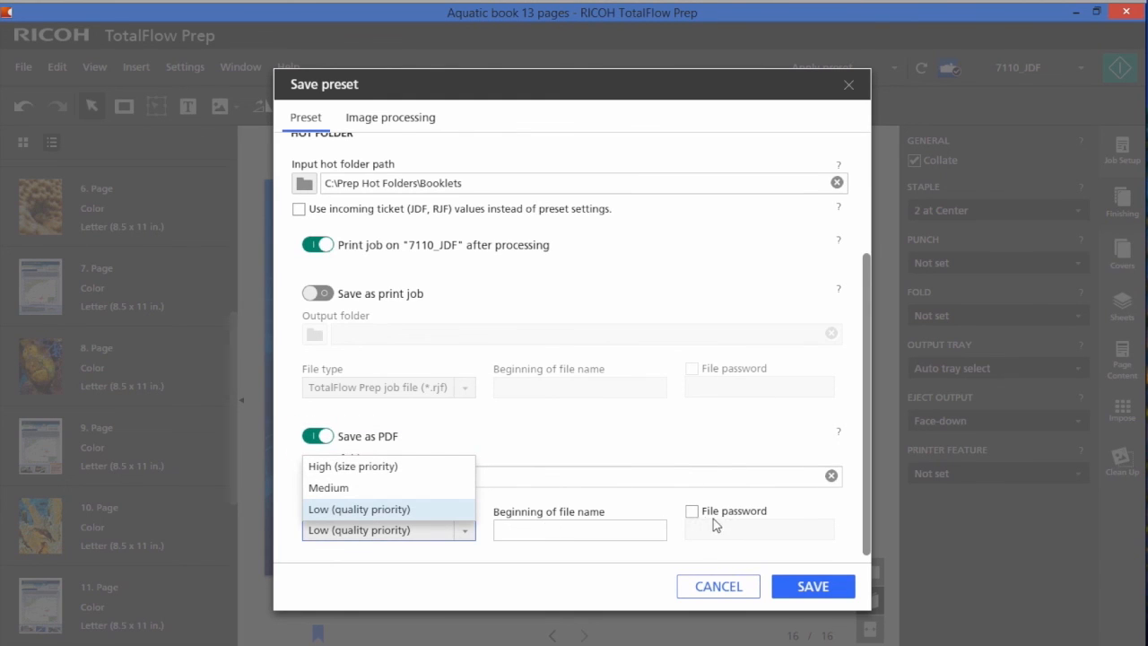
left_click(823, 68)
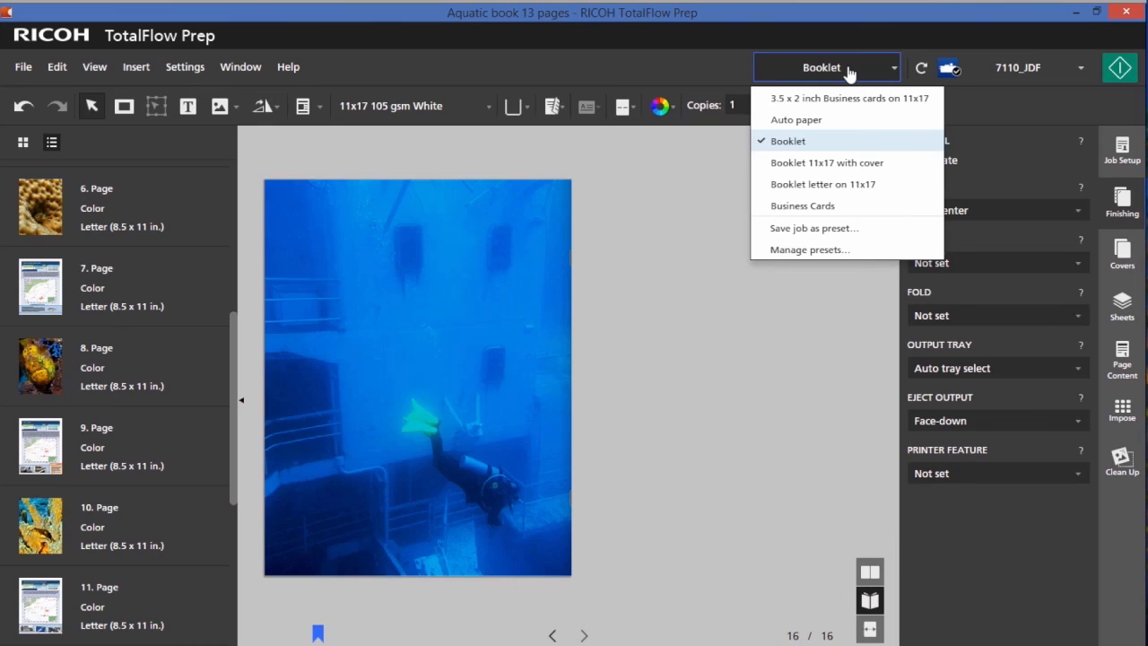
mouse_move(787, 141)
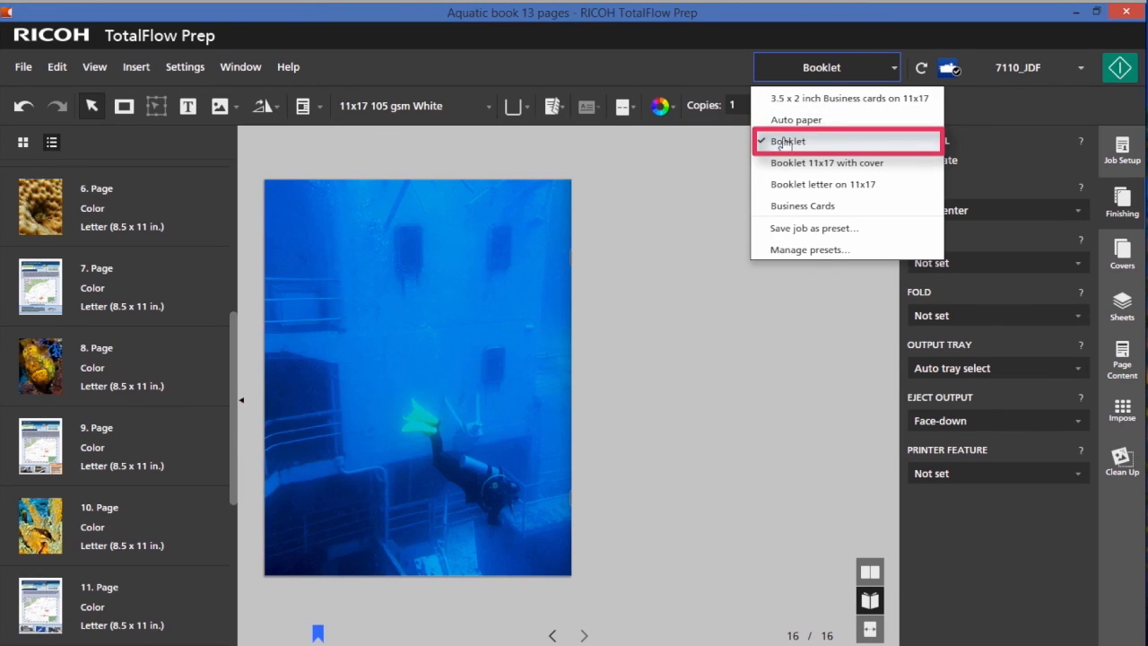